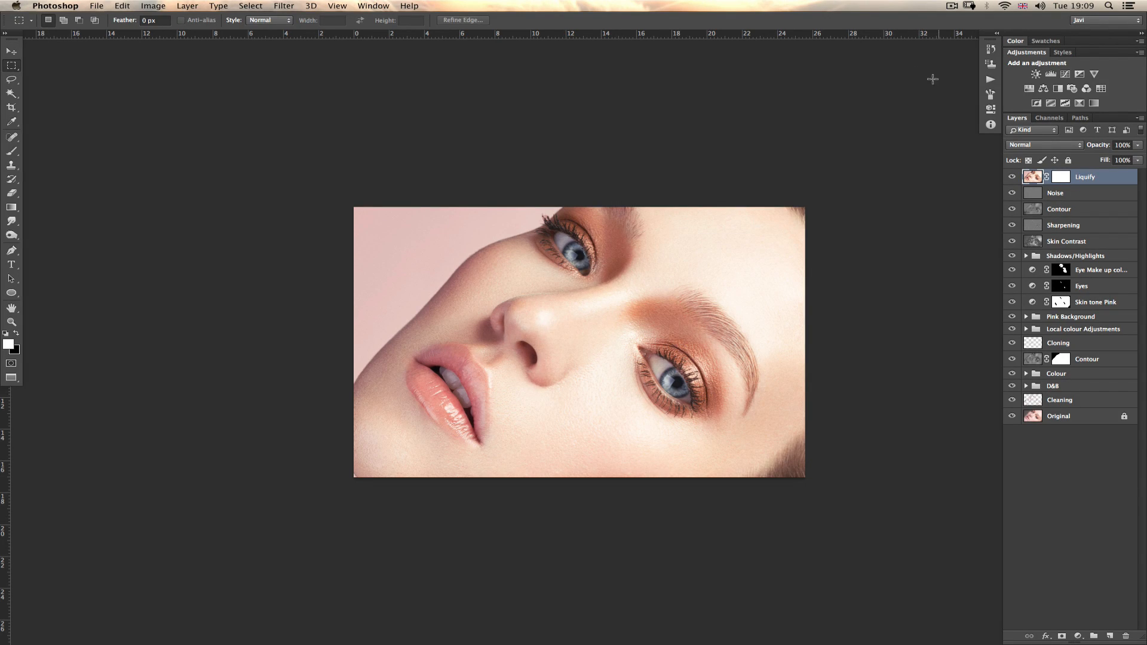
{"action": "mouse_move", "coordinate": [754, 156]}
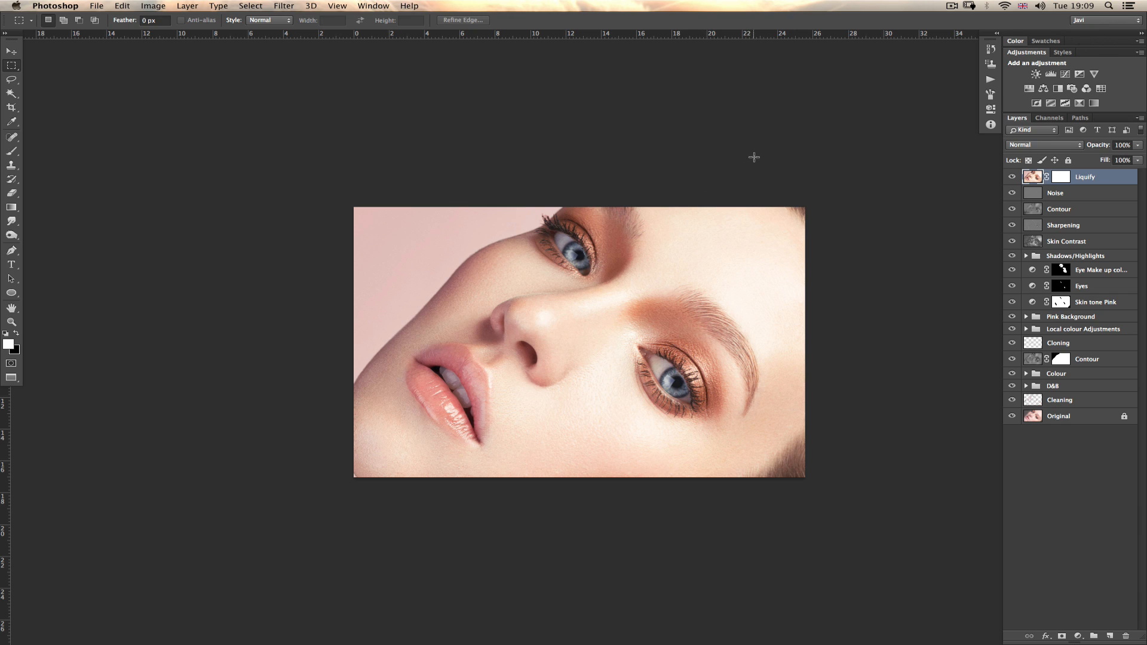
{"action": "mouse_move", "coordinate": [693, 232]}
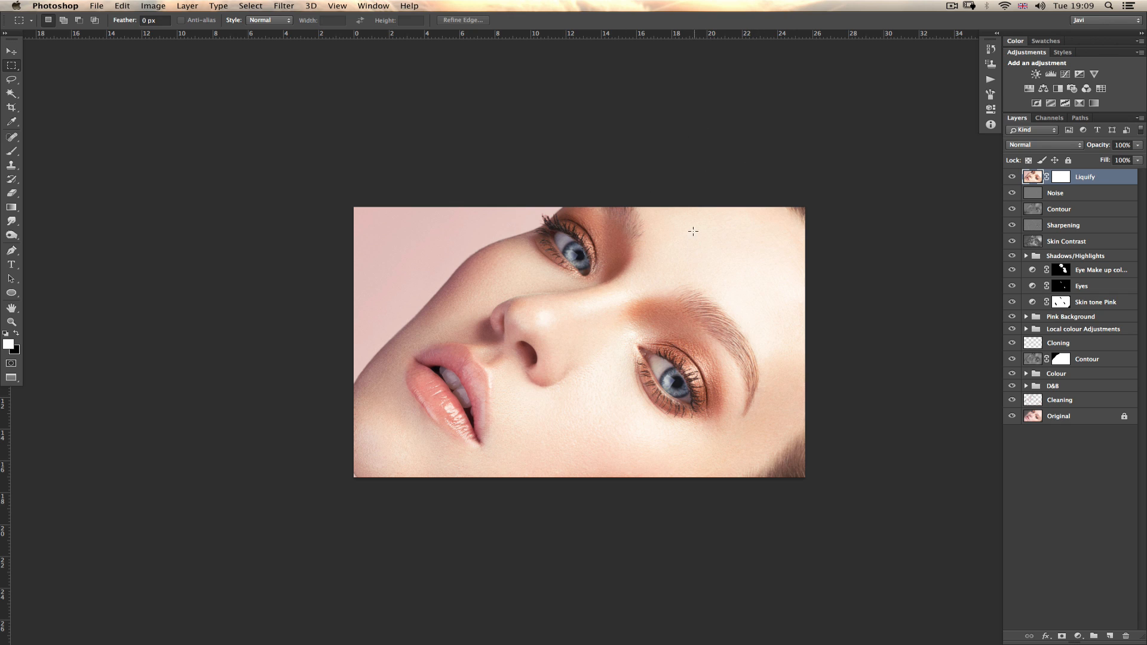
{"action": "mouse_move", "coordinate": [467, 299]}
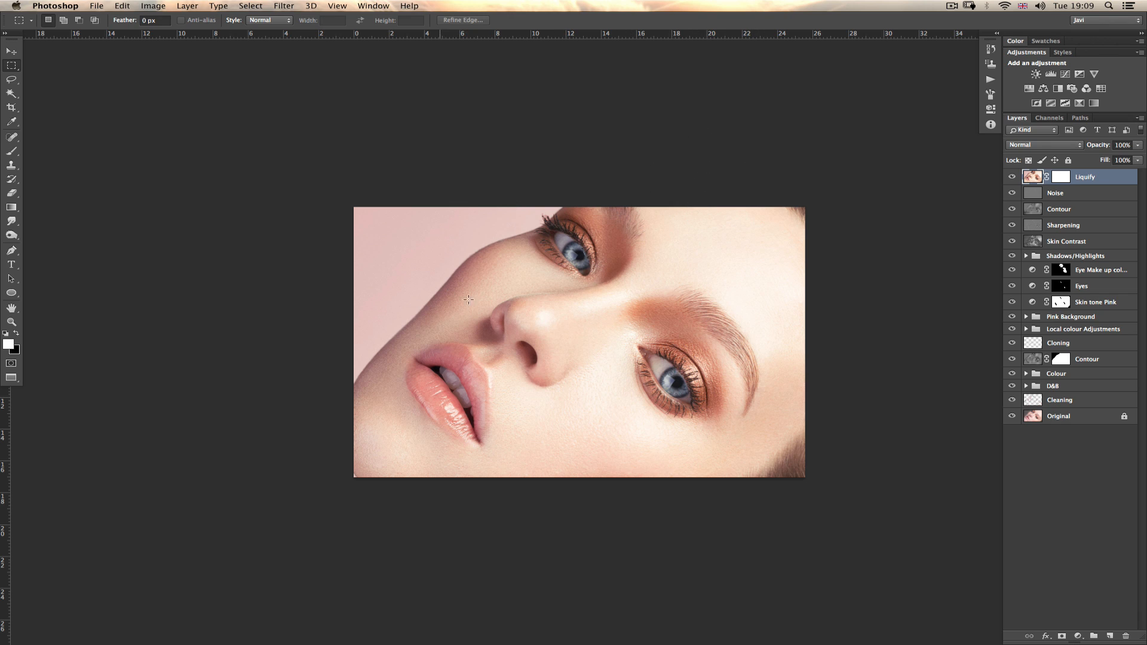
{"action": "mouse_move", "coordinate": [607, 327]}
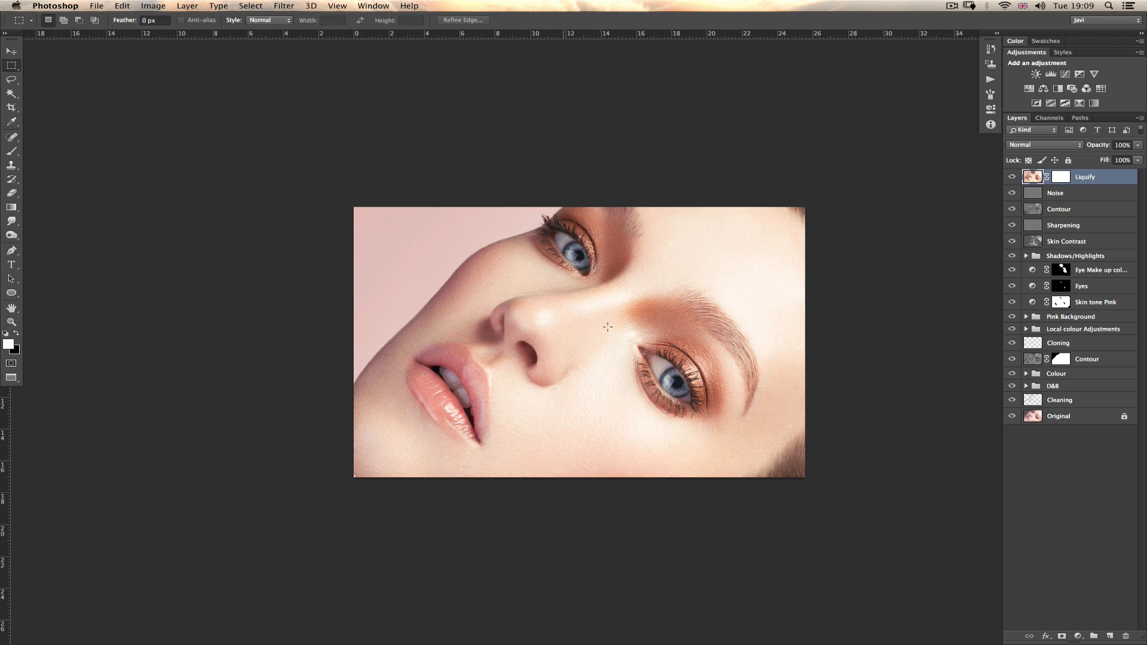
{"action": "mouse_move", "coordinate": [728, 144]}
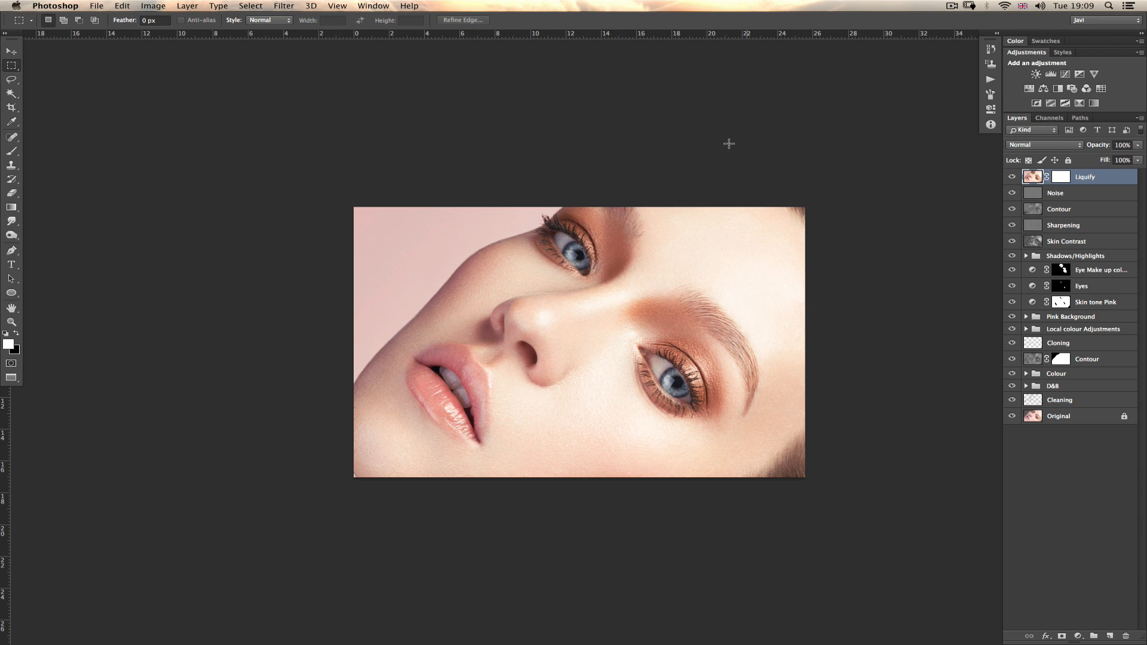
{"action": "mouse_move", "coordinate": [609, 288]}
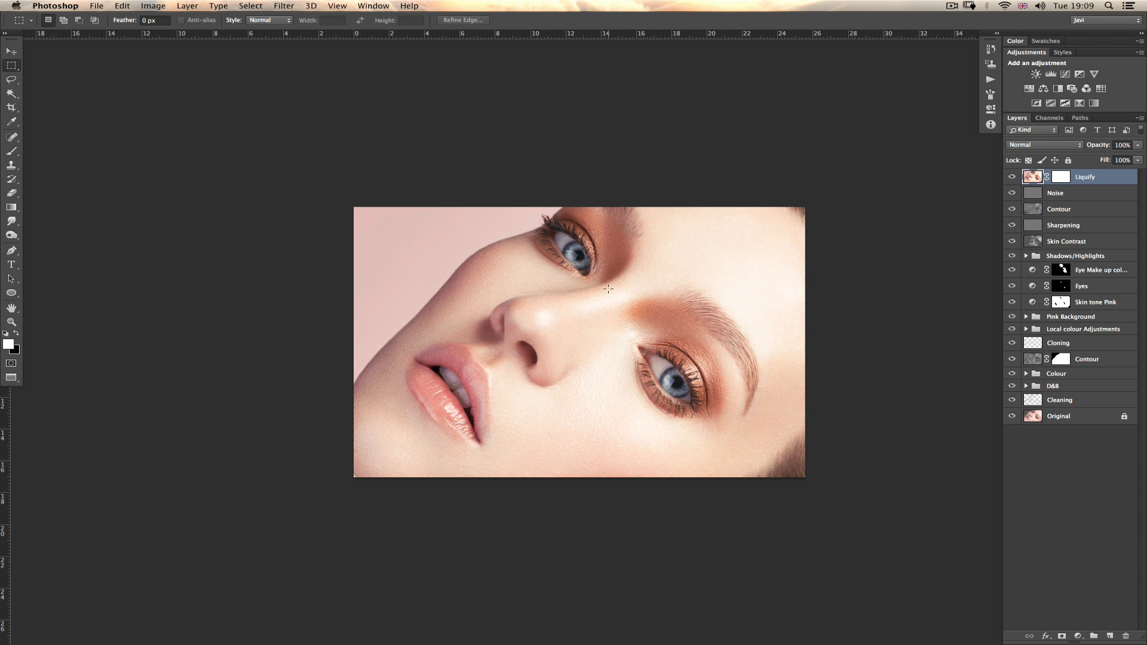
{"action": "mouse_move", "coordinate": [664, 255]}
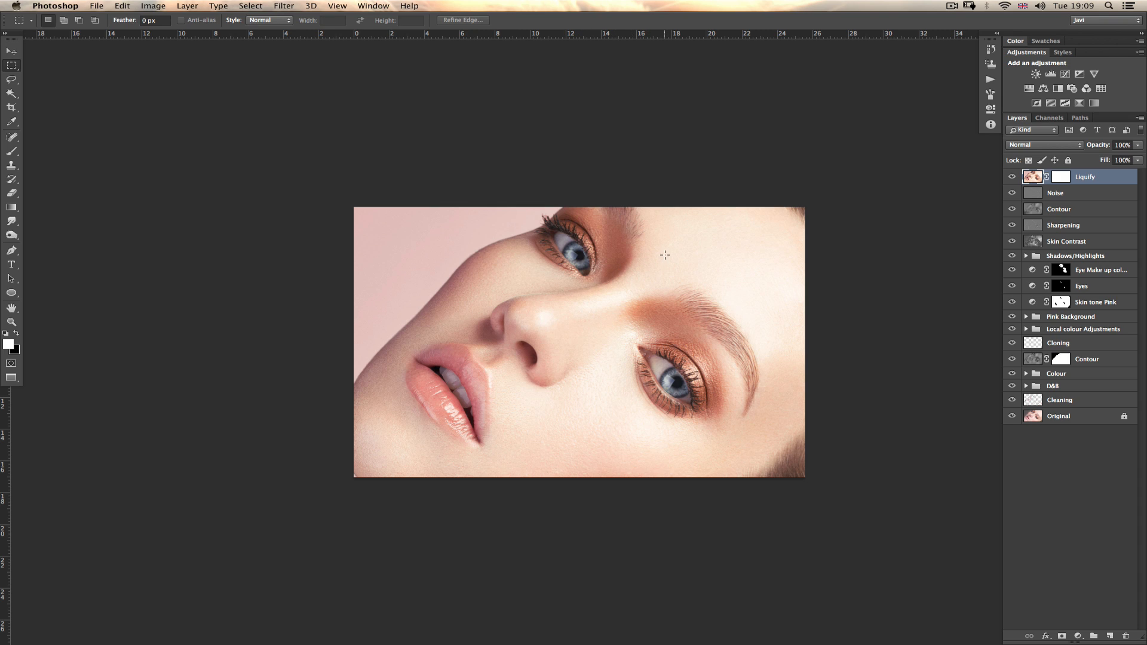
{"action": "mouse_move", "coordinate": [666, 234]}
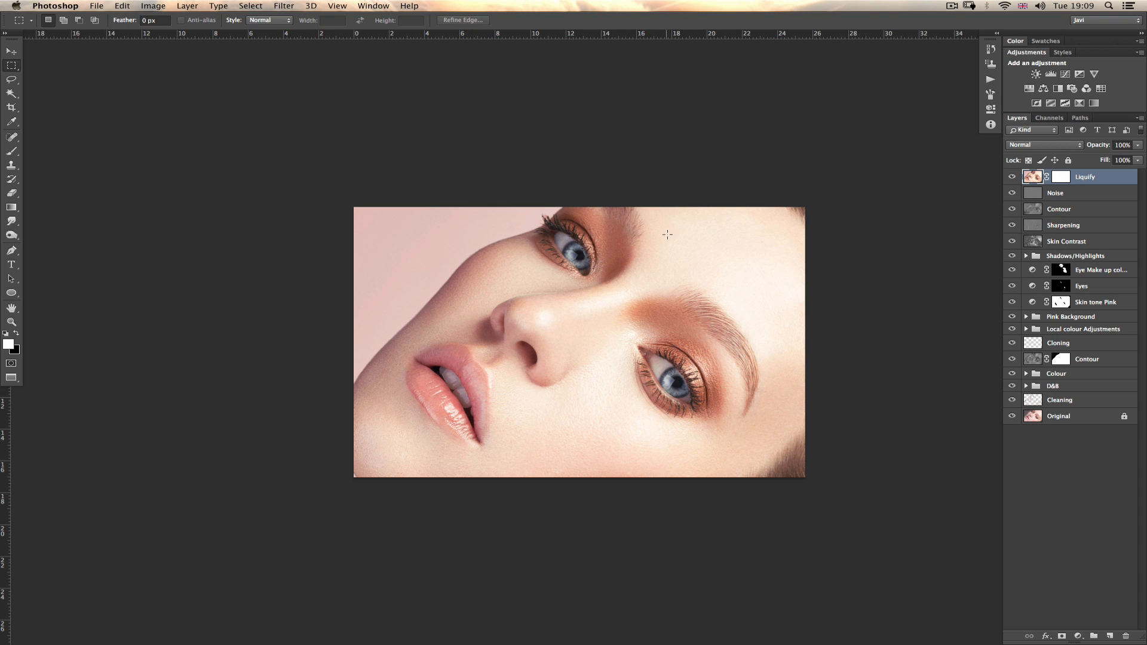
{"action": "mouse_move", "coordinate": [659, 196]}
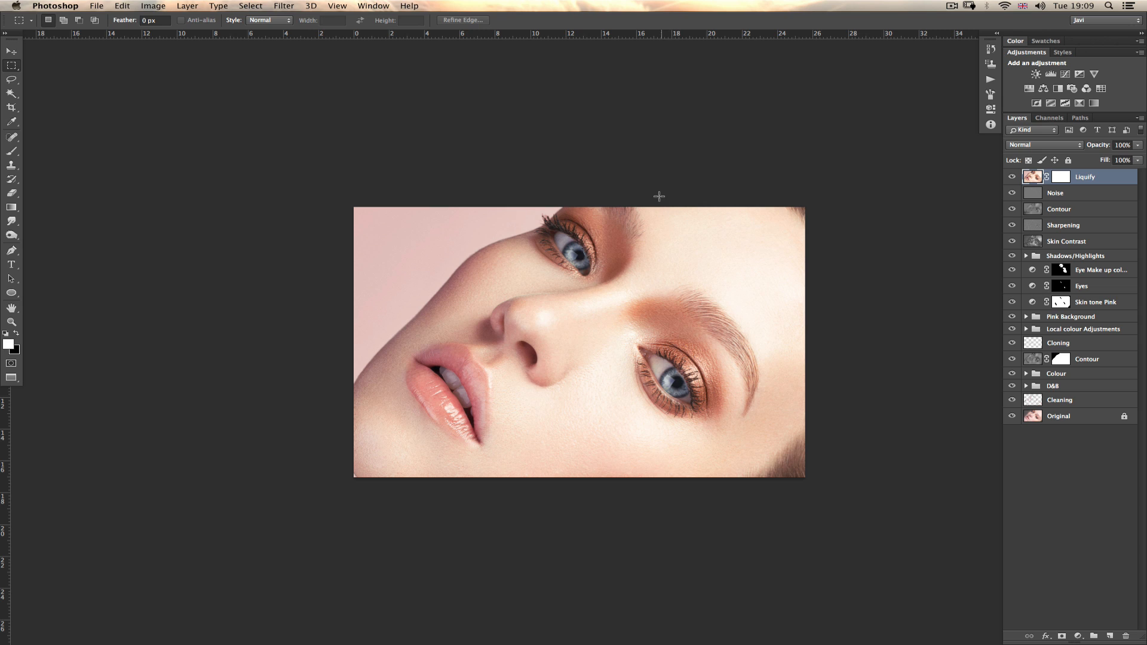
{"action": "mouse_move", "coordinate": [620, 297]}
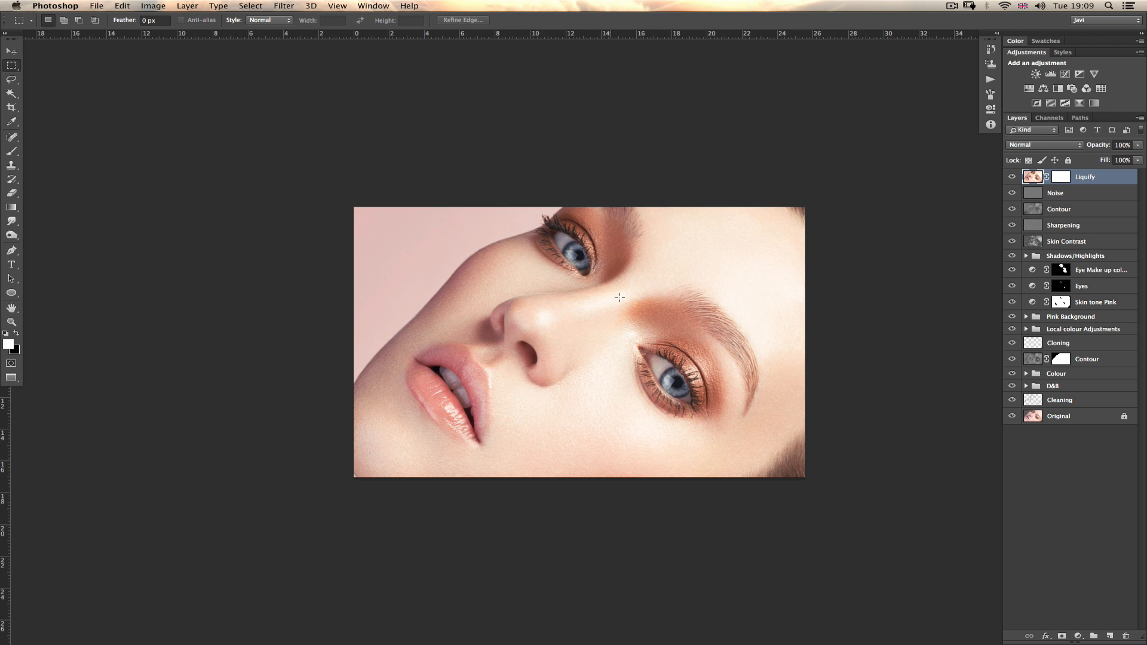
{"action": "mouse_move", "coordinate": [710, 207]}
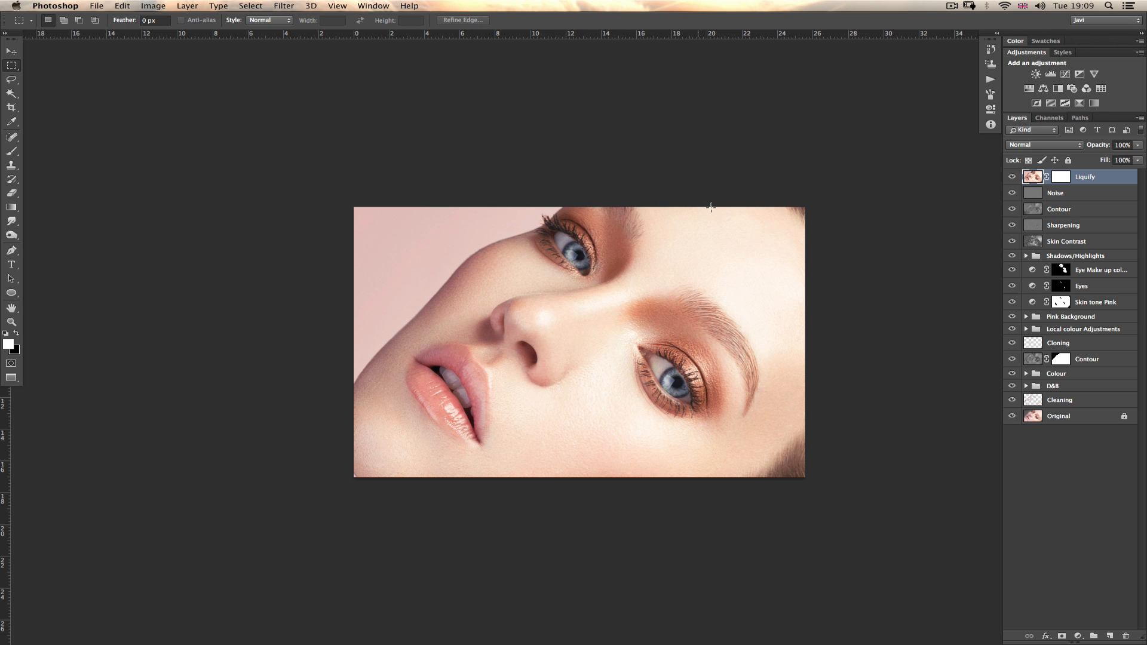
{"action": "mouse_move", "coordinate": [705, 217]}
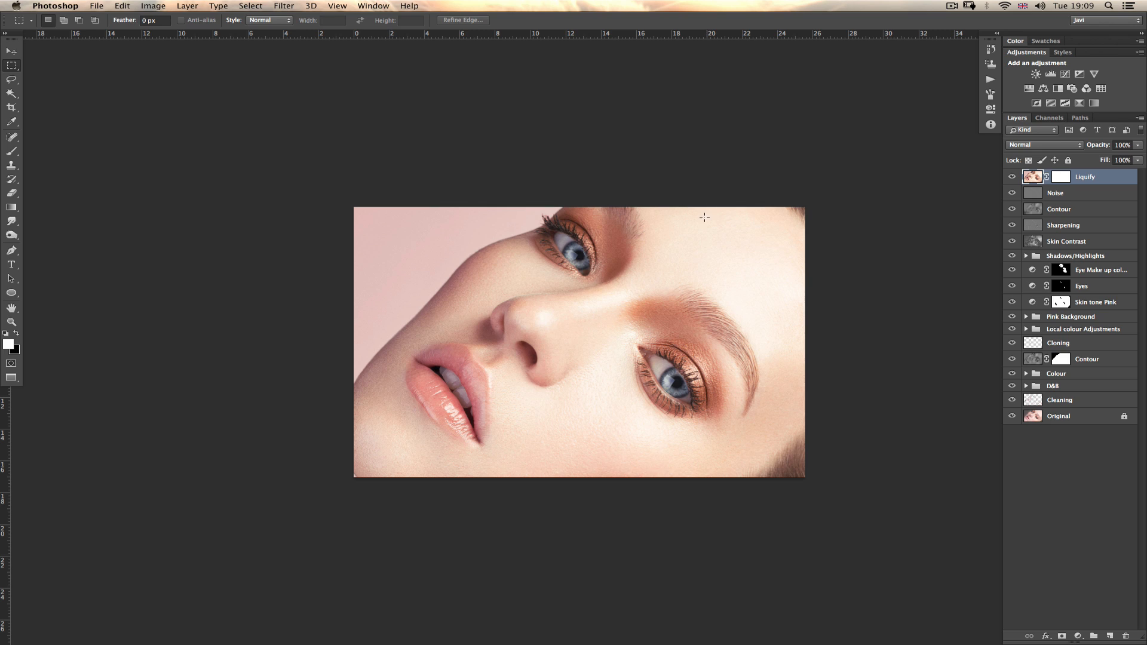
{"action": "mouse_move", "coordinate": [688, 272]}
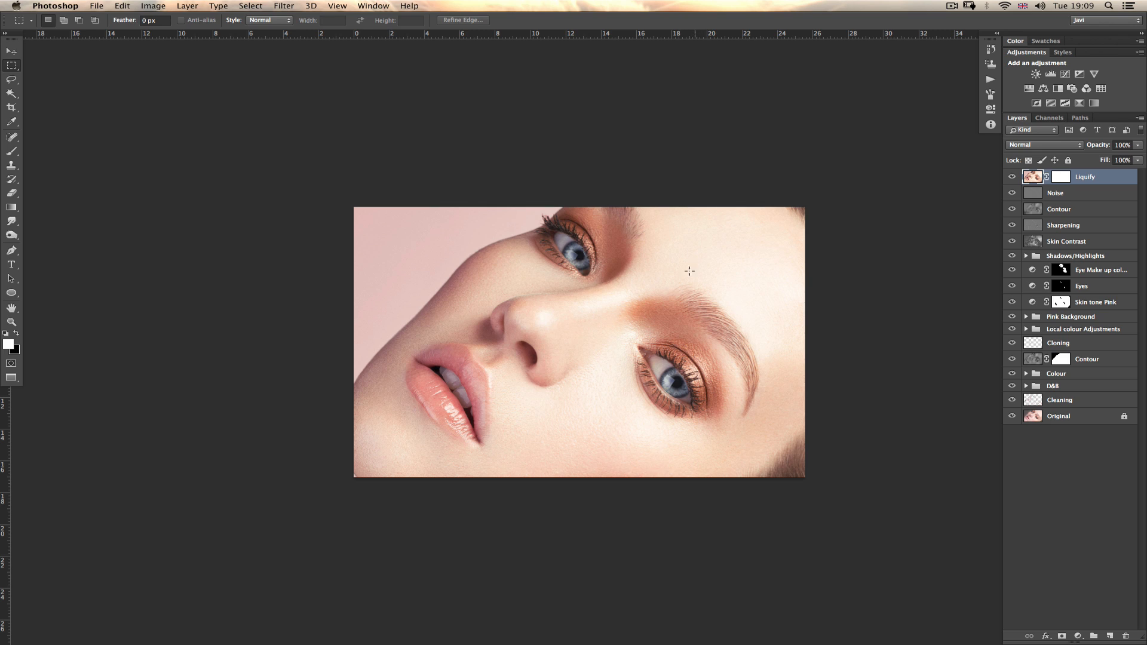
{"action": "mouse_move", "coordinate": [694, 252]}
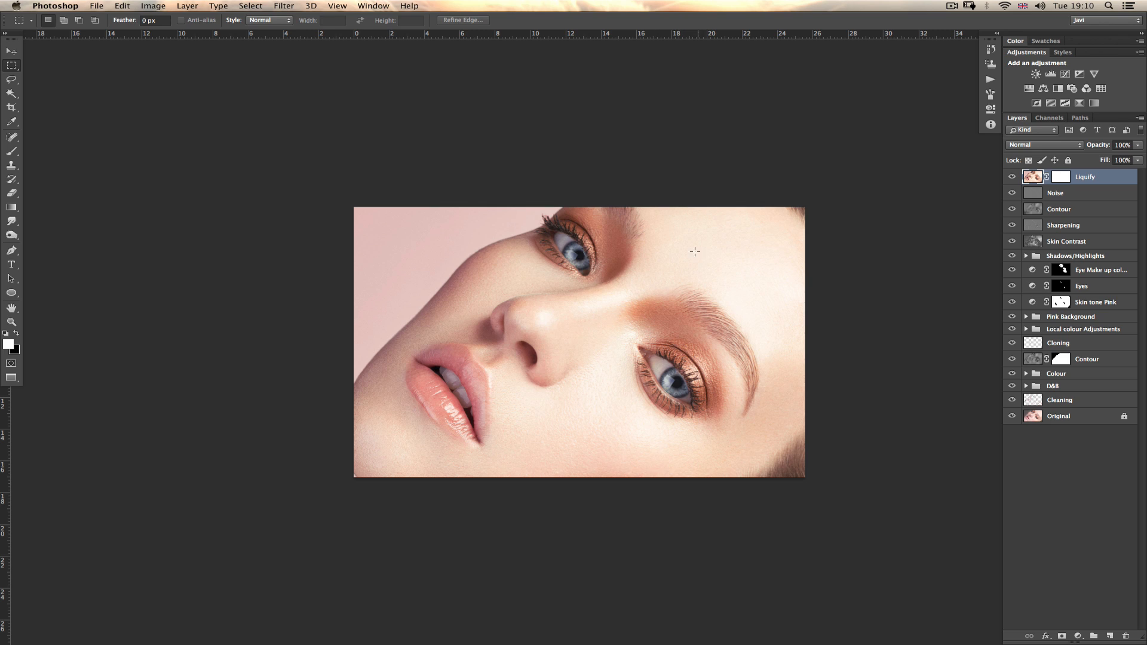
{"action": "mouse_move", "coordinate": [752, 190]}
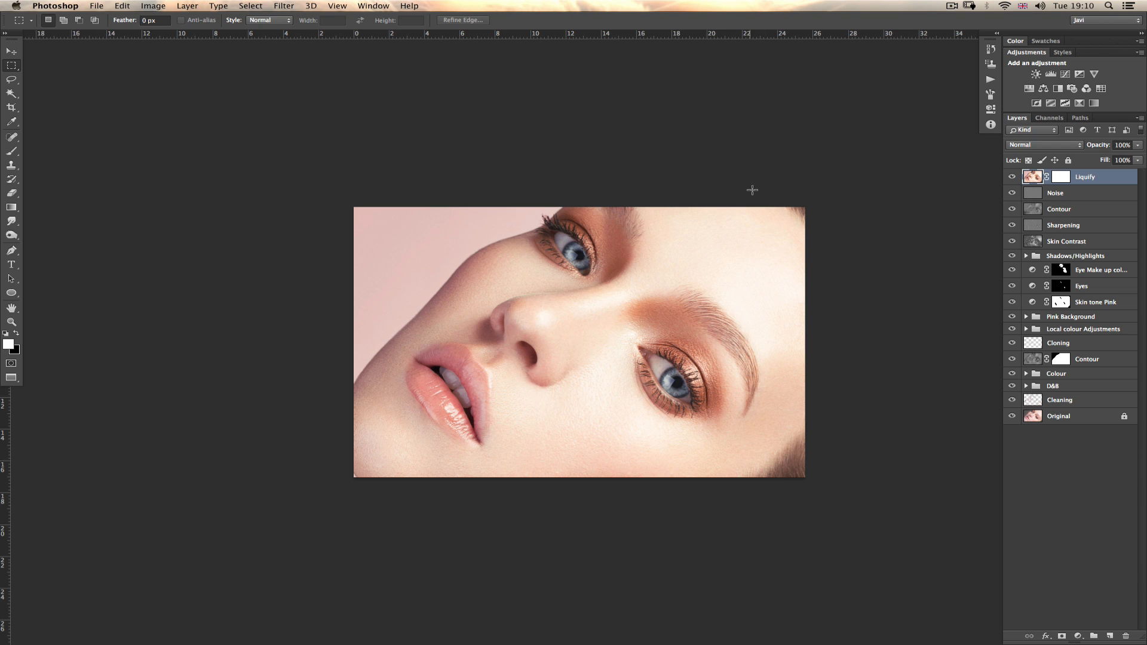
Add a Hue/Saturation adjustment layer with Master saturation boosted to +79.
{"action": "left_click", "coordinate": [1079, 635]}
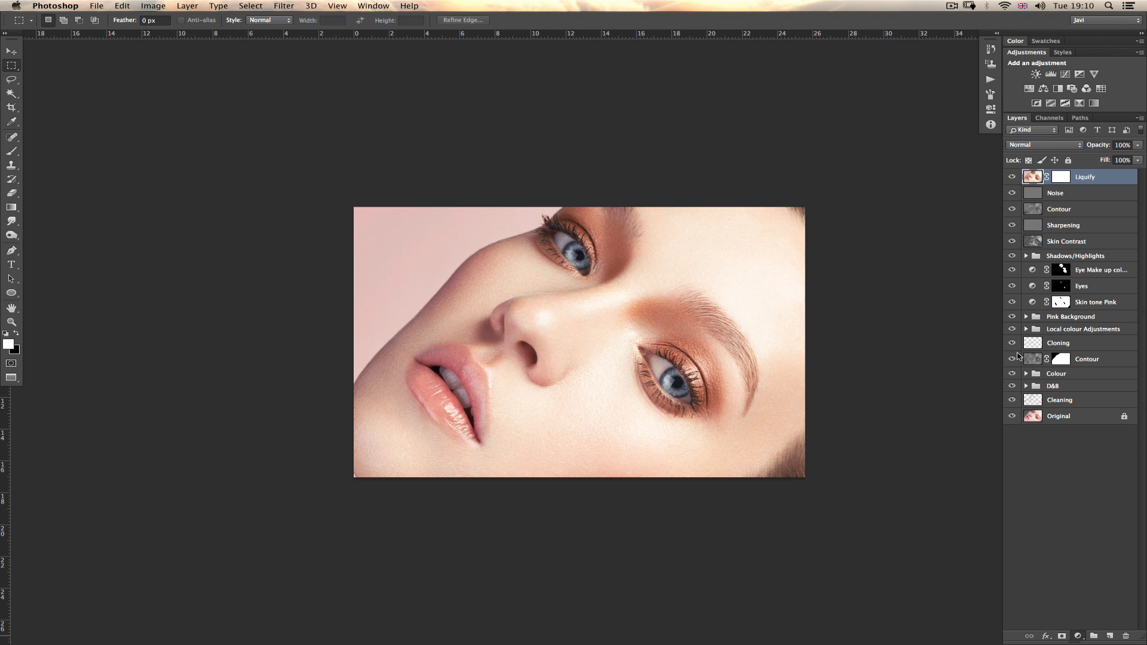
{"action": "left_click", "coordinate": [1066, 74]}
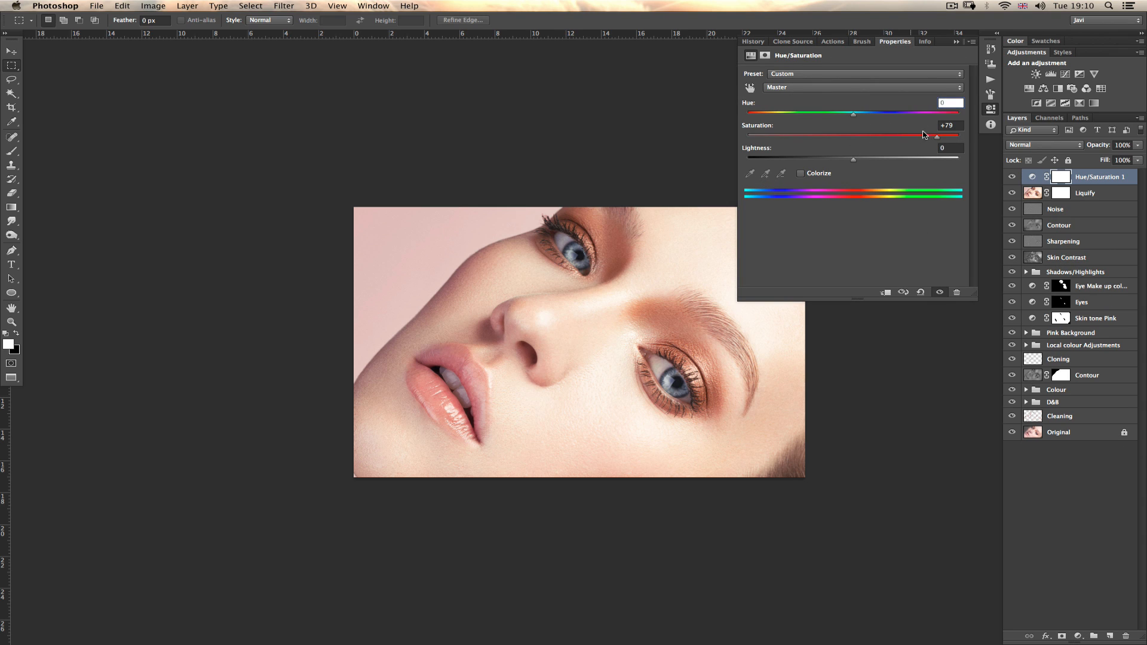
{"action": "left_click", "coordinate": [965, 42]}
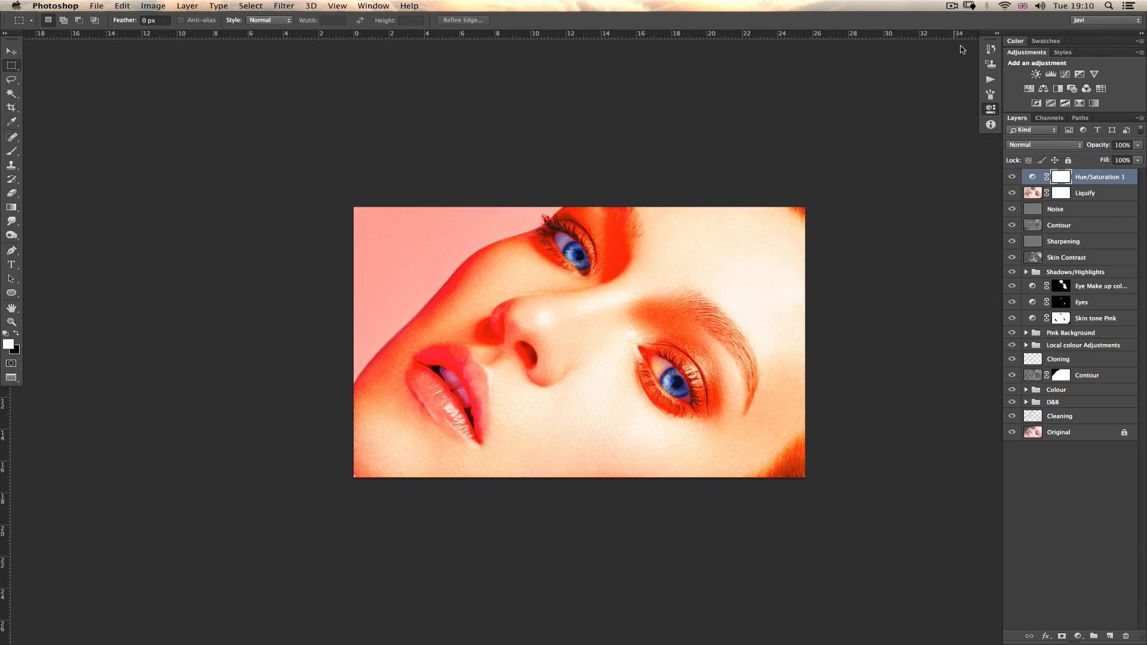
{"action": "mouse_move", "coordinate": [551, 381]}
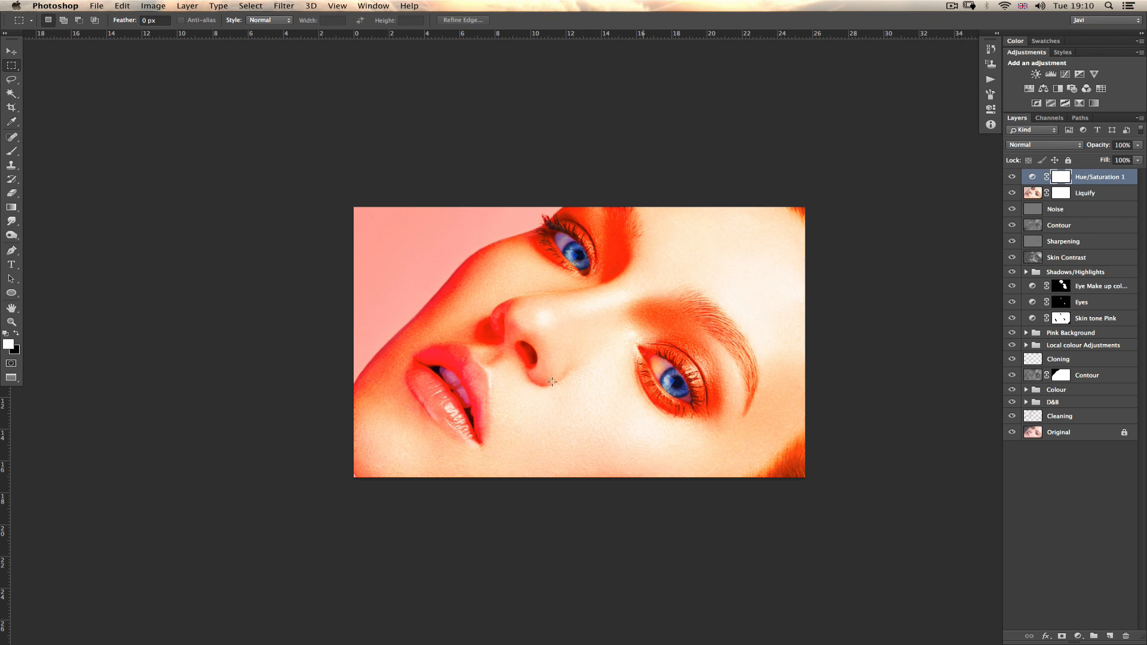
{"action": "mouse_move", "coordinate": [651, 233]}
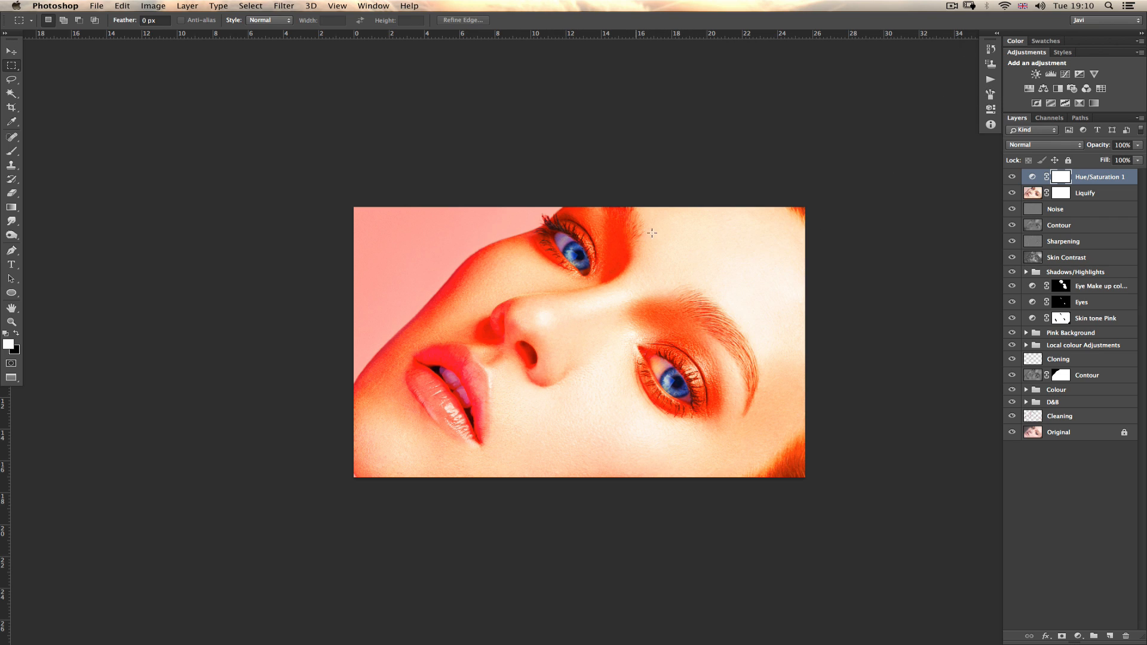
{"action": "mouse_move", "coordinate": [672, 386]}
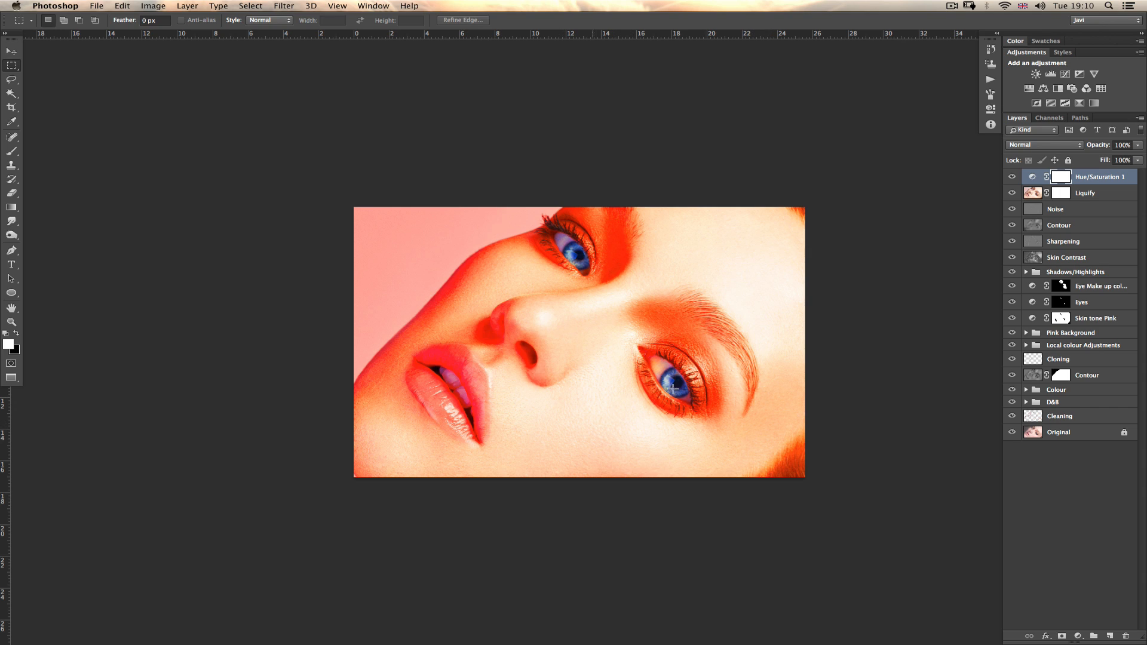
{"action": "mouse_move", "coordinate": [1076, 535]}
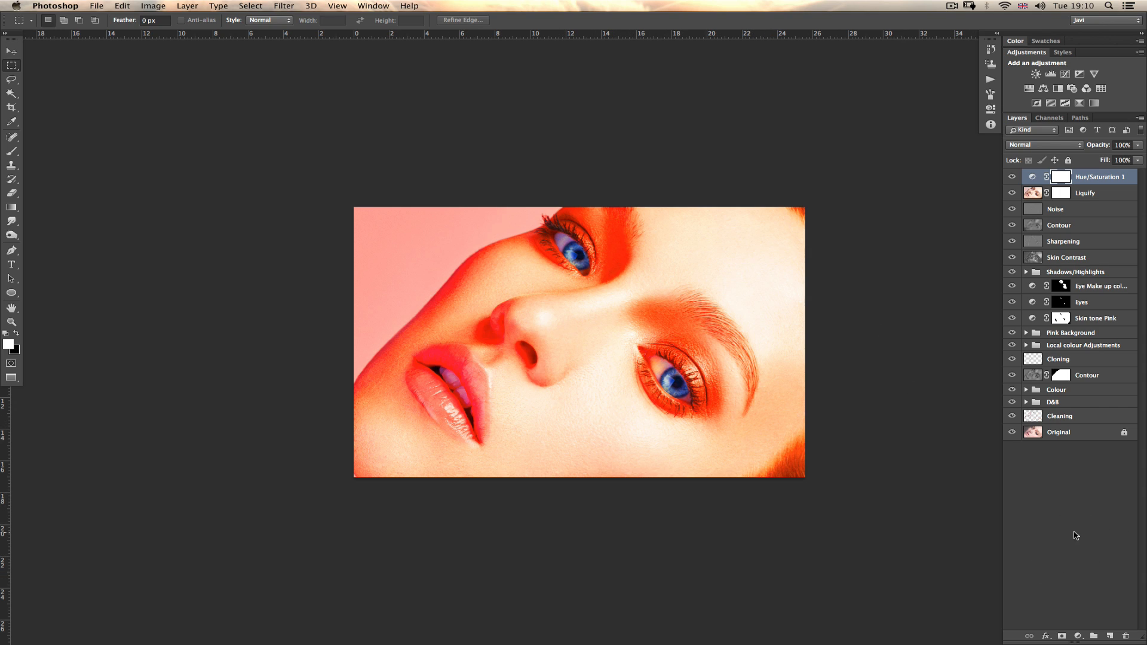
{"action": "mouse_move", "coordinate": [698, 418]}
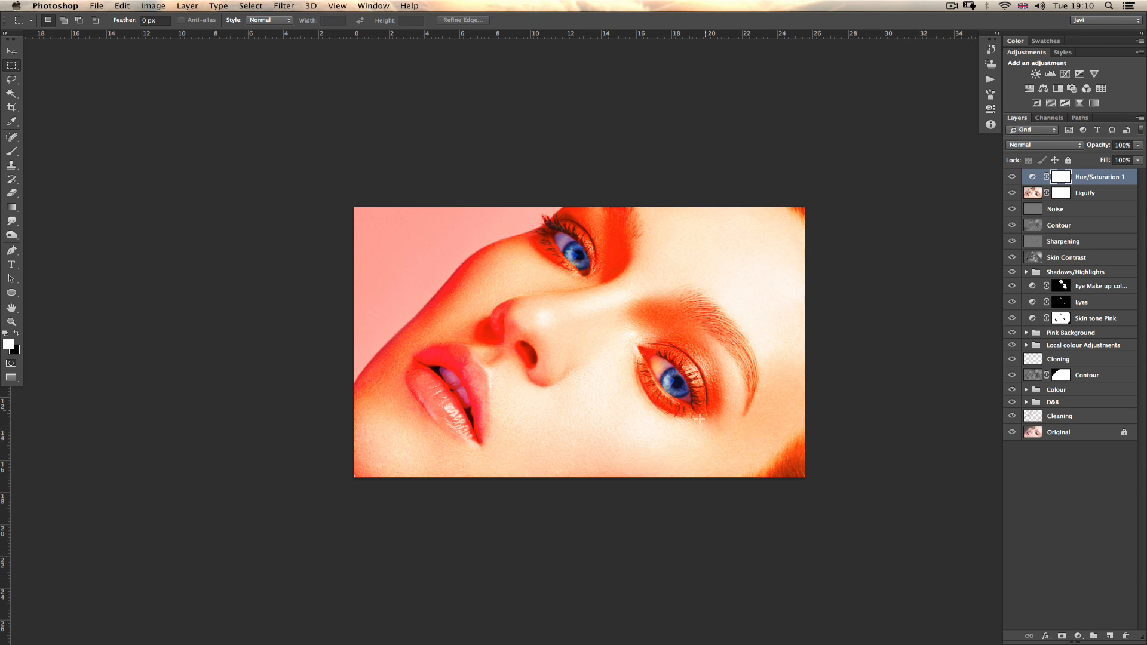
{"action": "mouse_move", "coordinate": [548, 423]}
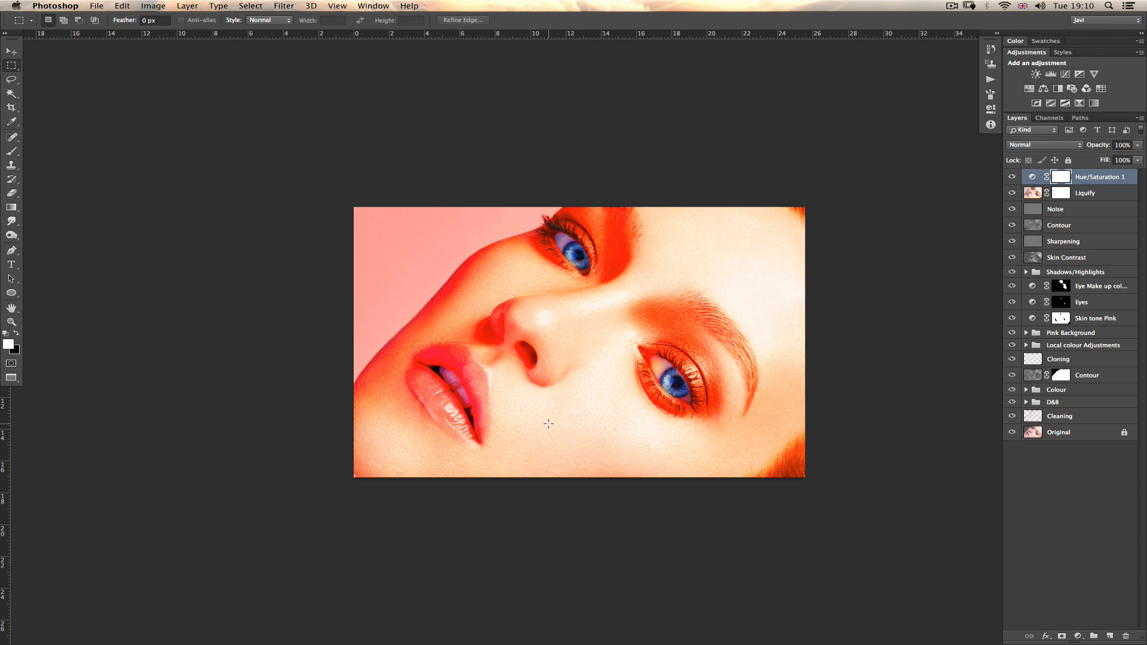
{"action": "mouse_move", "coordinate": [554, 424]}
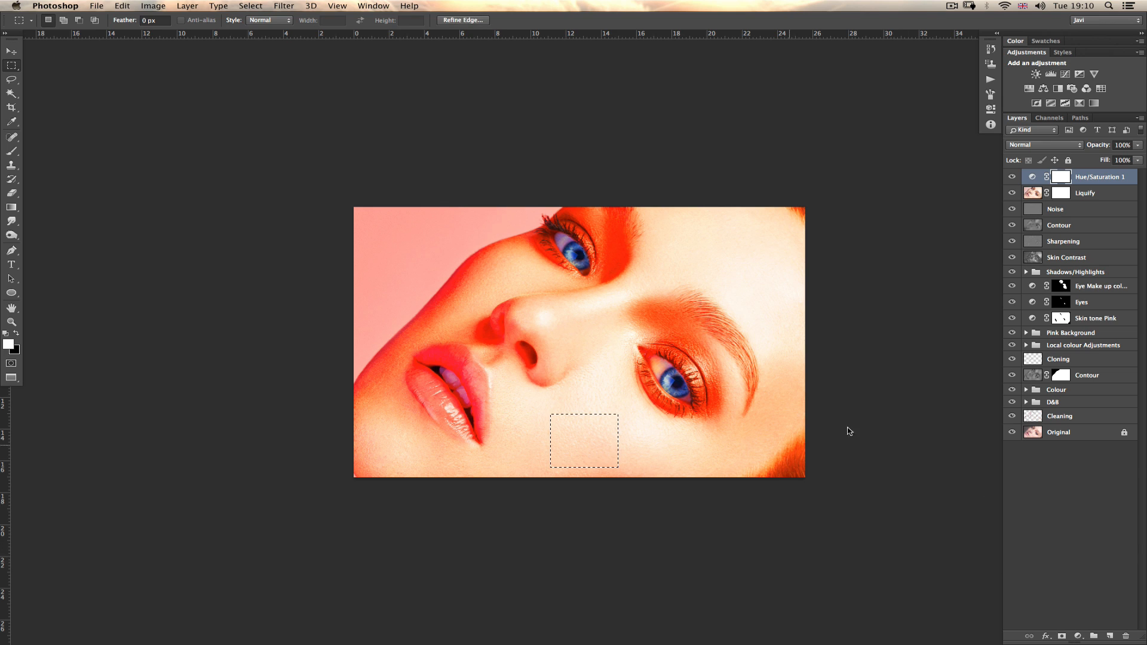
Add an orange Color Fill layer as a small swatch below the lips.
{"action": "left_click", "coordinate": [1078, 636]}
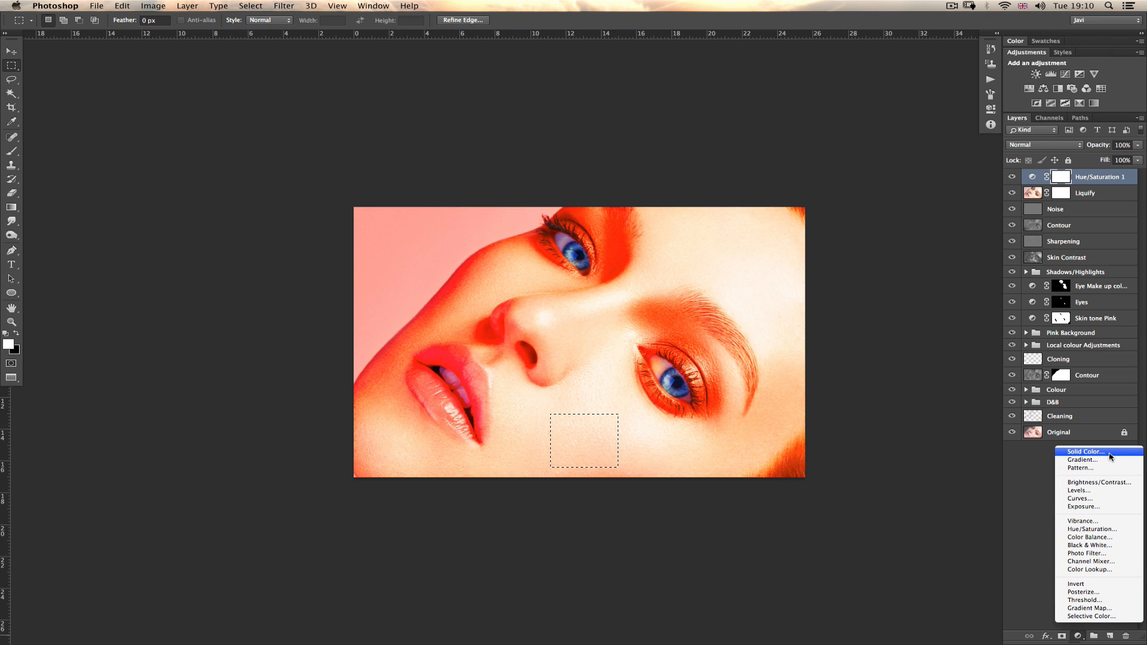
{"action": "left_click", "coordinate": [1085, 451]}
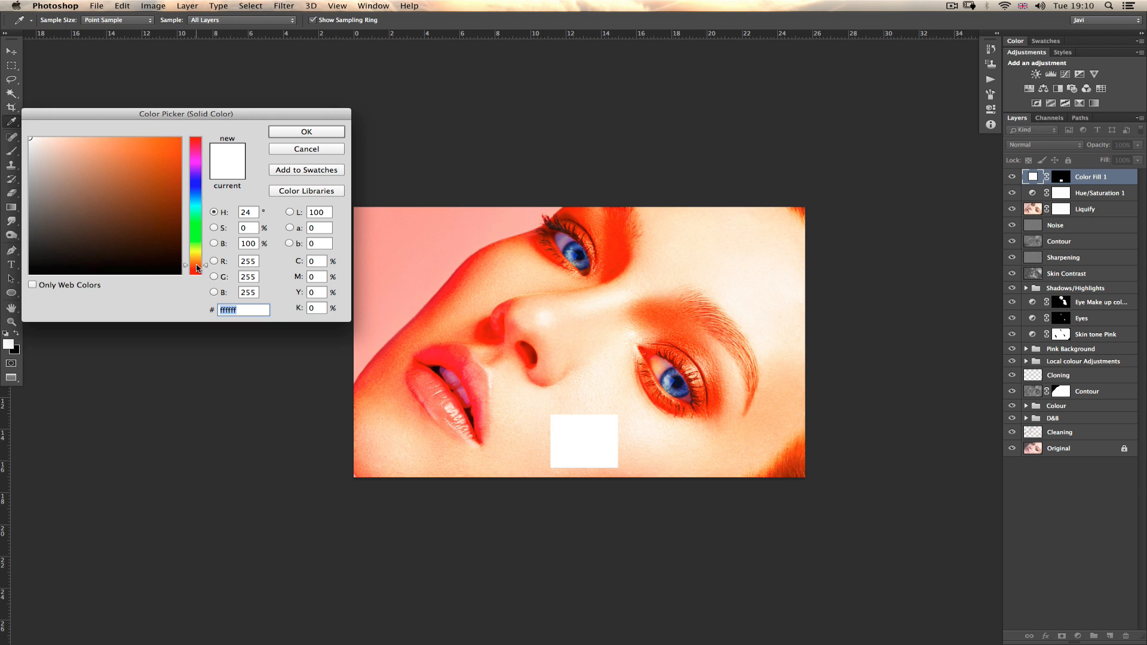
{"action": "left_click", "coordinate": [178, 139]}
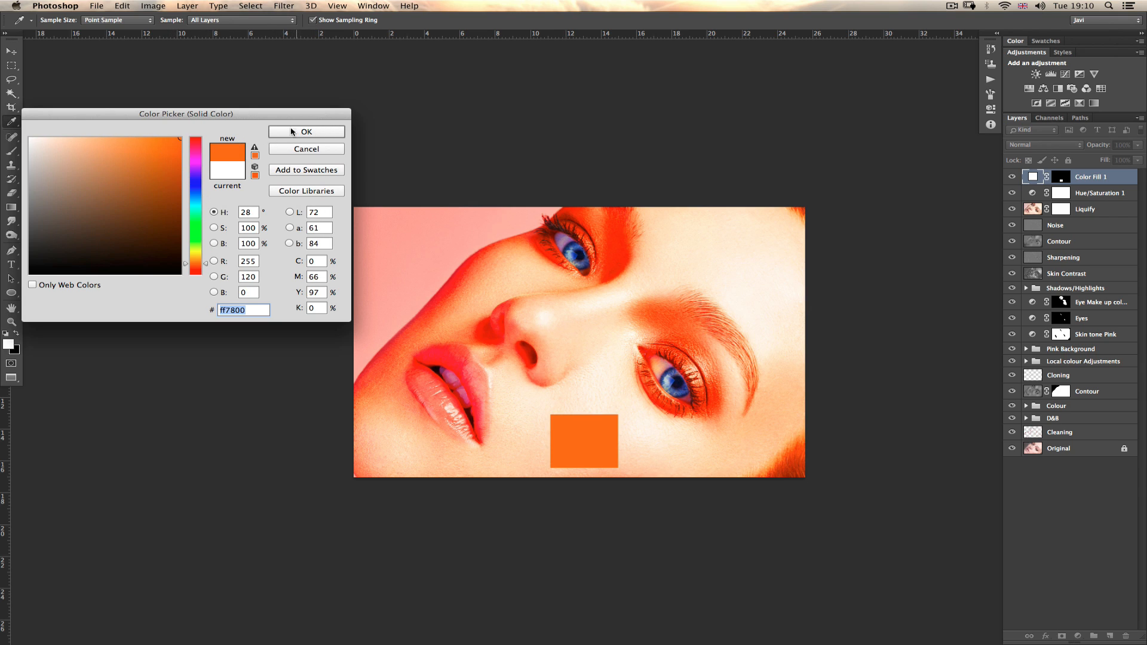
{"action": "left_click", "coordinate": [306, 131]}
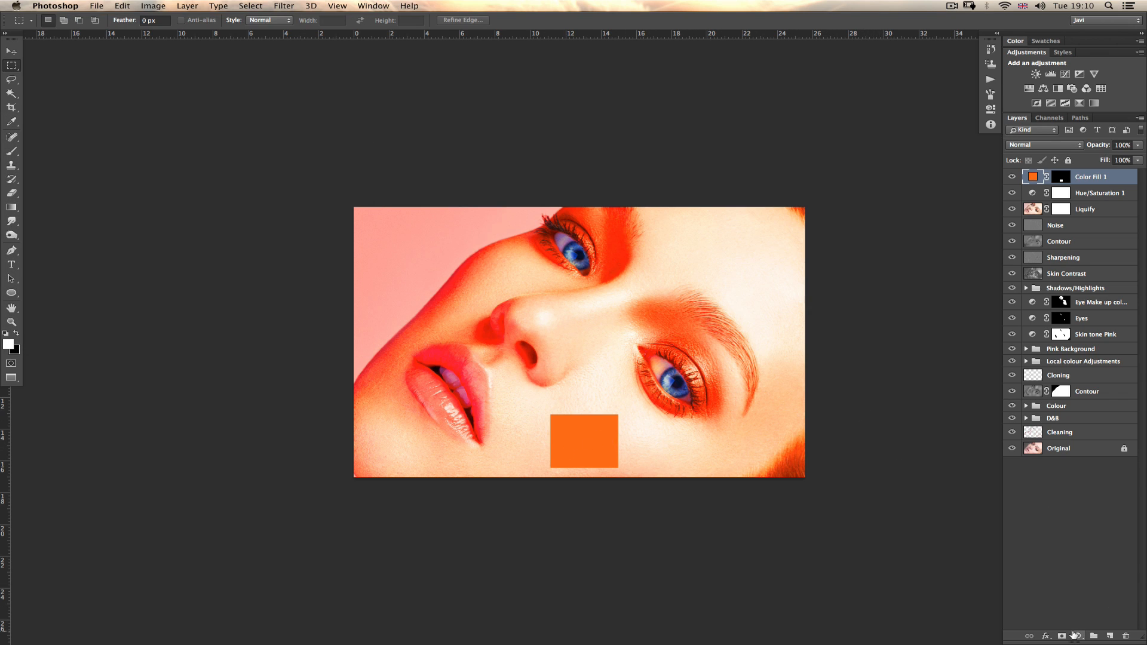
{"action": "left_click", "coordinate": [1077, 636]}
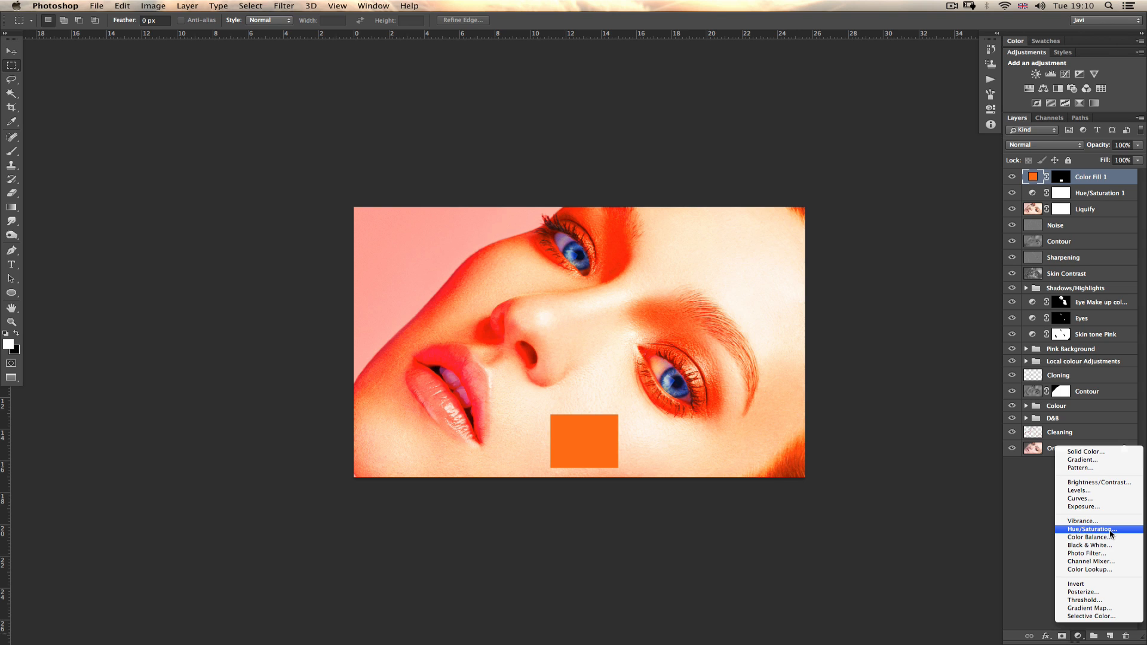
Add a second Hue/Saturation layer and set its edit range to Greens.
{"action": "left_click", "coordinate": [1091, 529]}
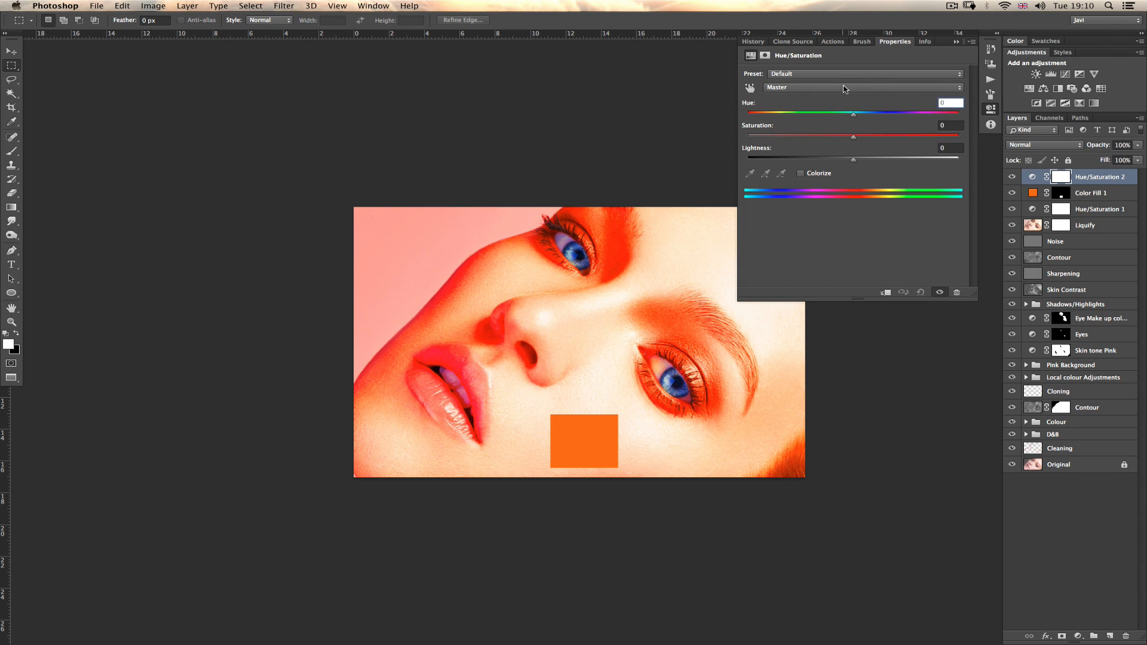
{"action": "left_click", "coordinate": [861, 87]}
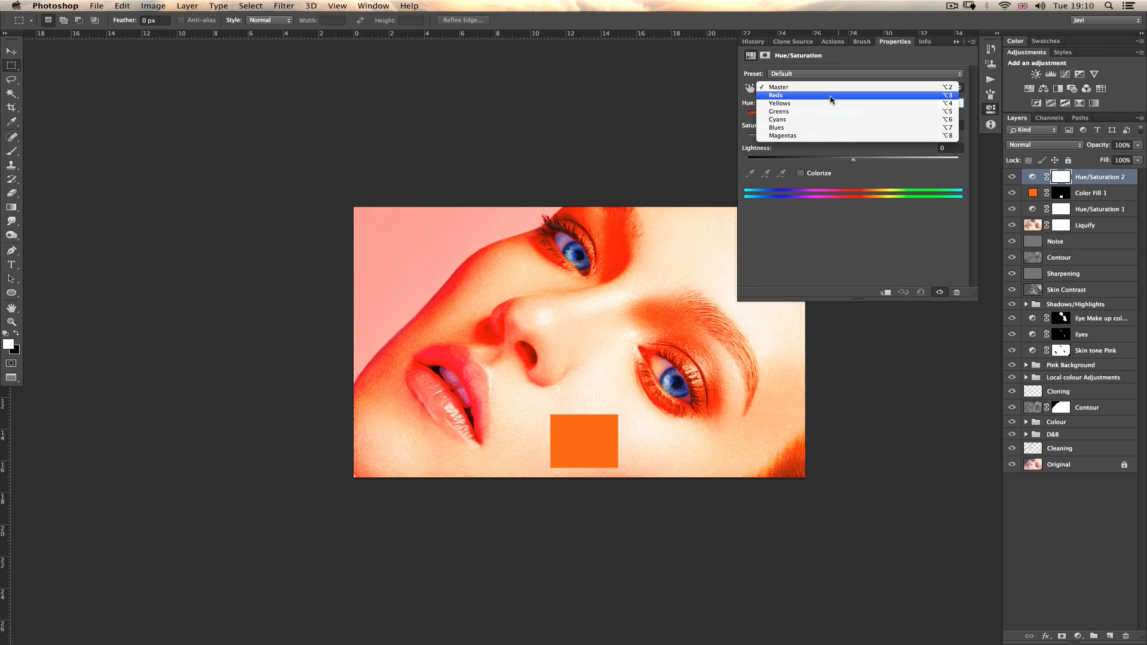
{"action": "mouse_move", "coordinate": [825, 144]}
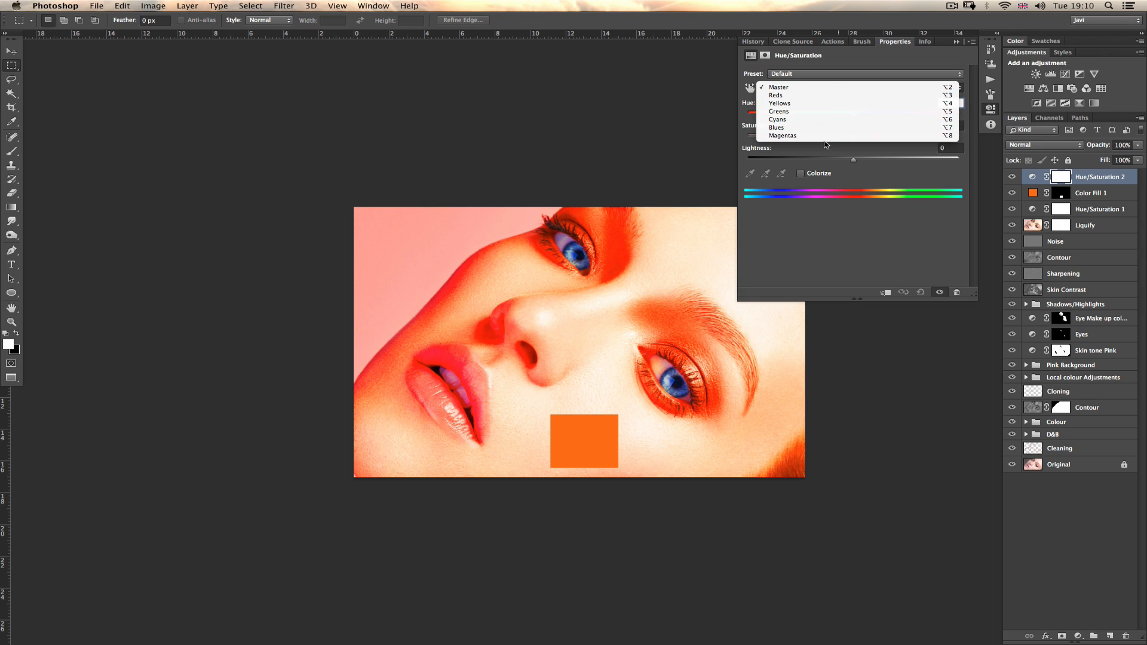
{"action": "left_click", "coordinate": [779, 87]}
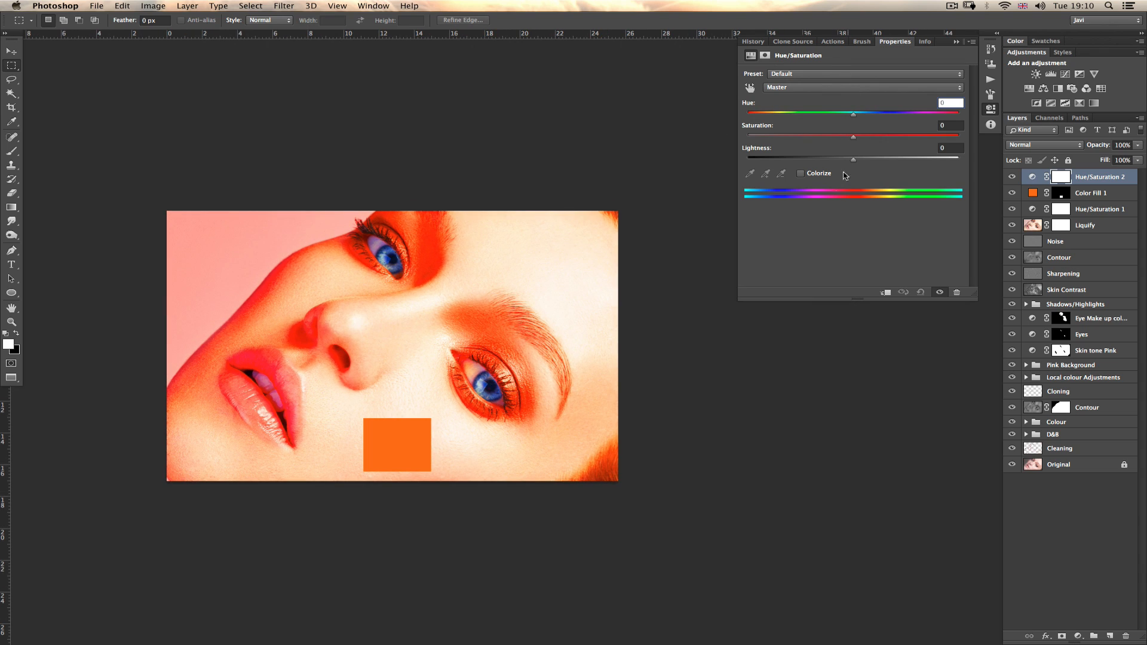
{"action": "mouse_move", "coordinate": [475, 425]}
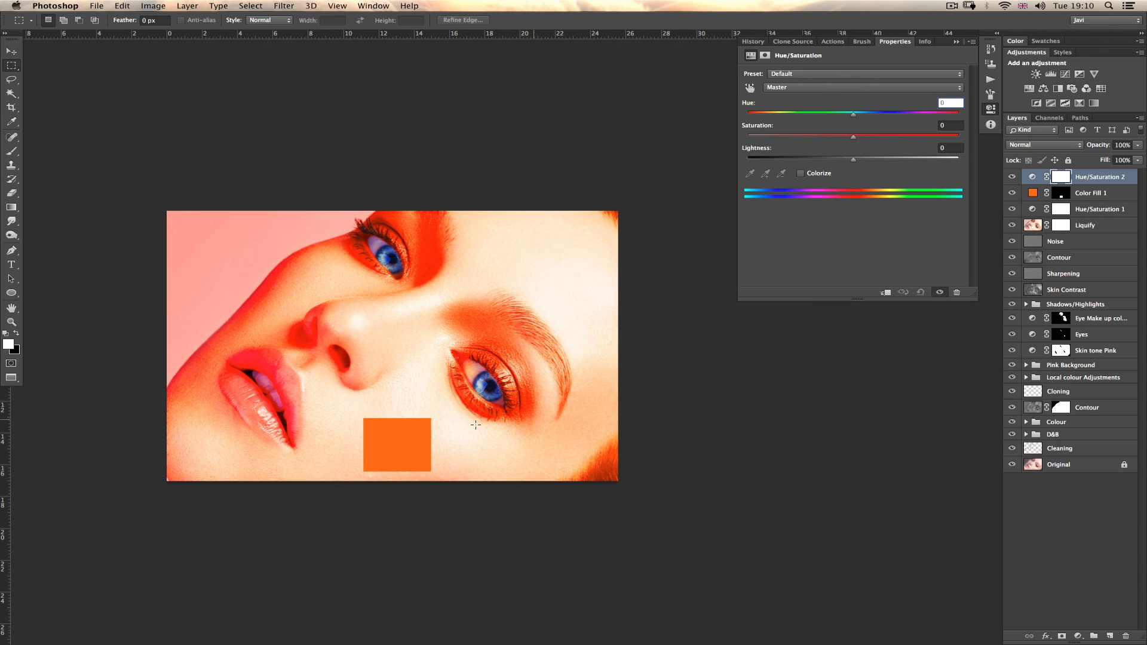
{"action": "left_click", "coordinate": [863, 87]}
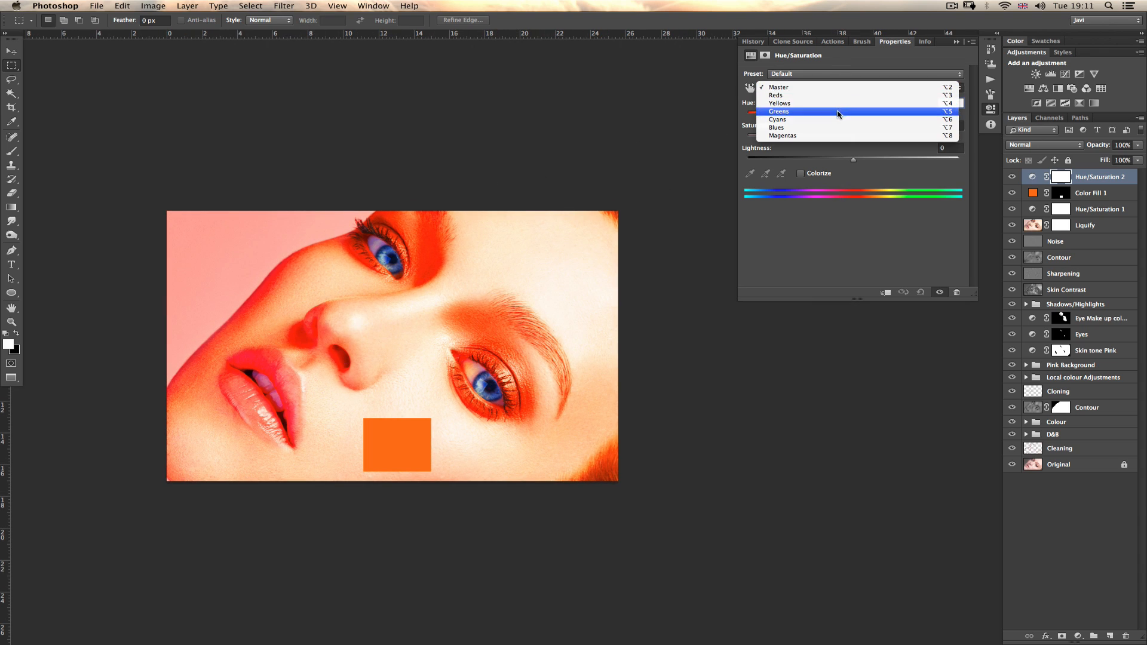
{"action": "left_click", "coordinate": [779, 112]}
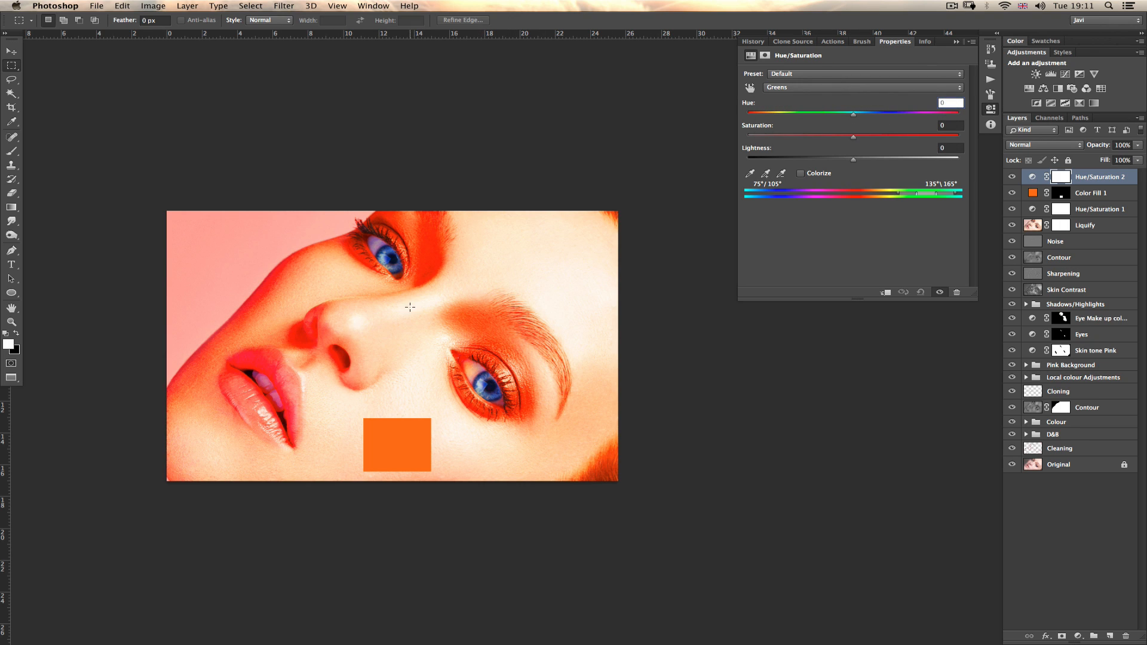
{"action": "mouse_move", "coordinate": [365, 307]}
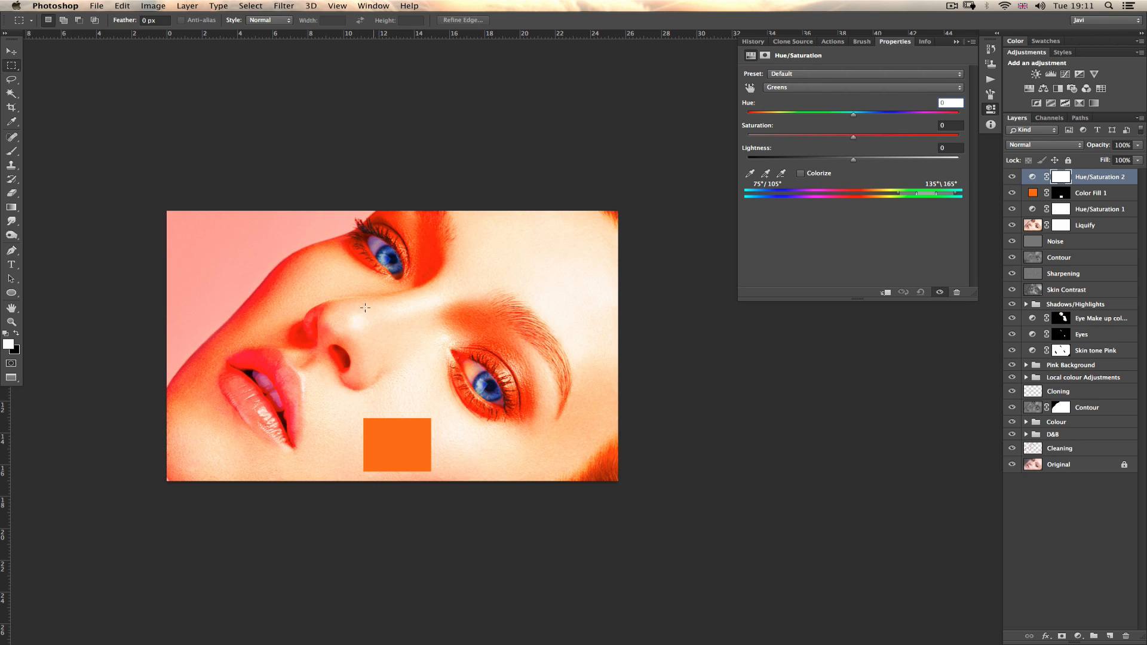
{"action": "mouse_move", "coordinate": [397, 410]}
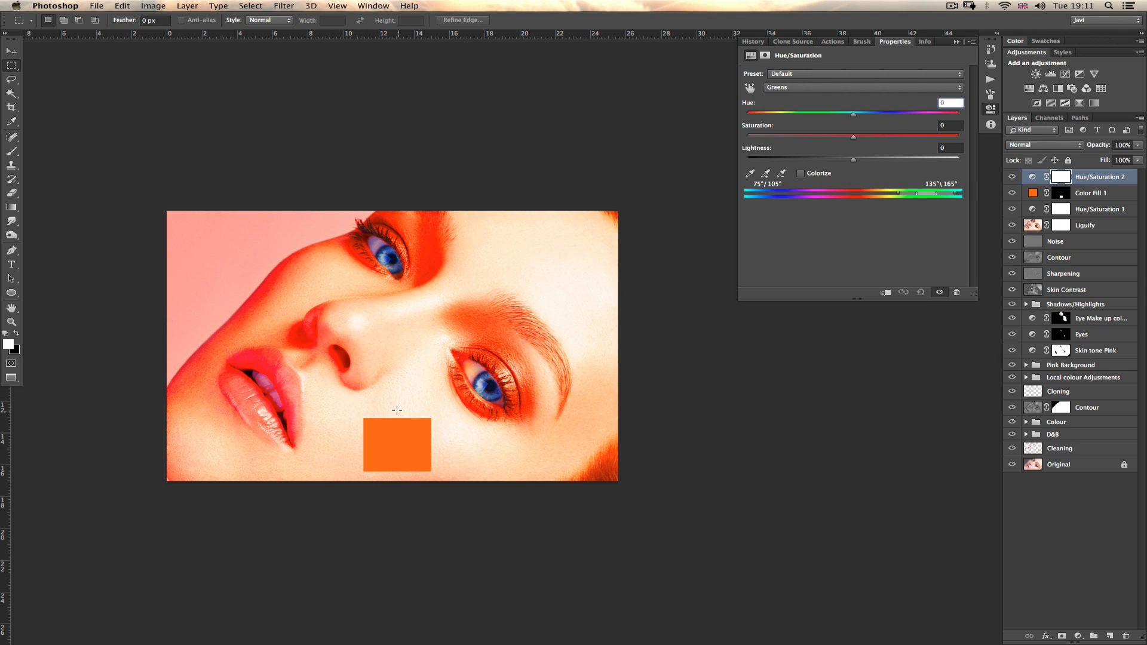
{"action": "mouse_move", "coordinate": [508, 305]}
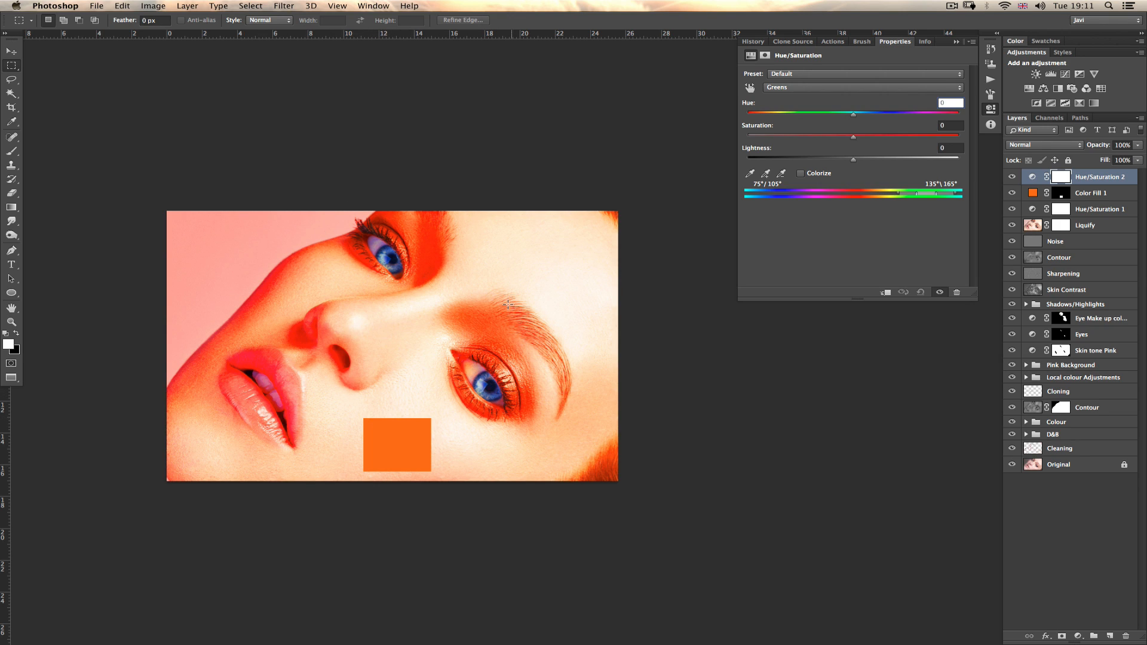
{"action": "mouse_move", "coordinate": [453, 336]}
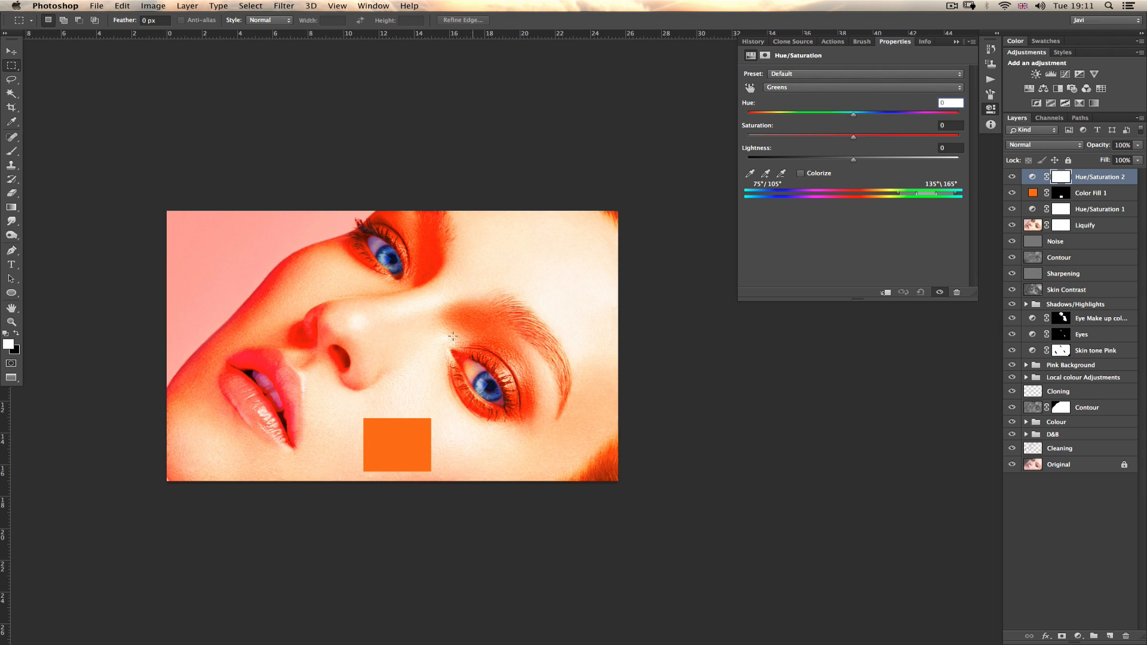
{"action": "mouse_move", "coordinate": [495, 402]}
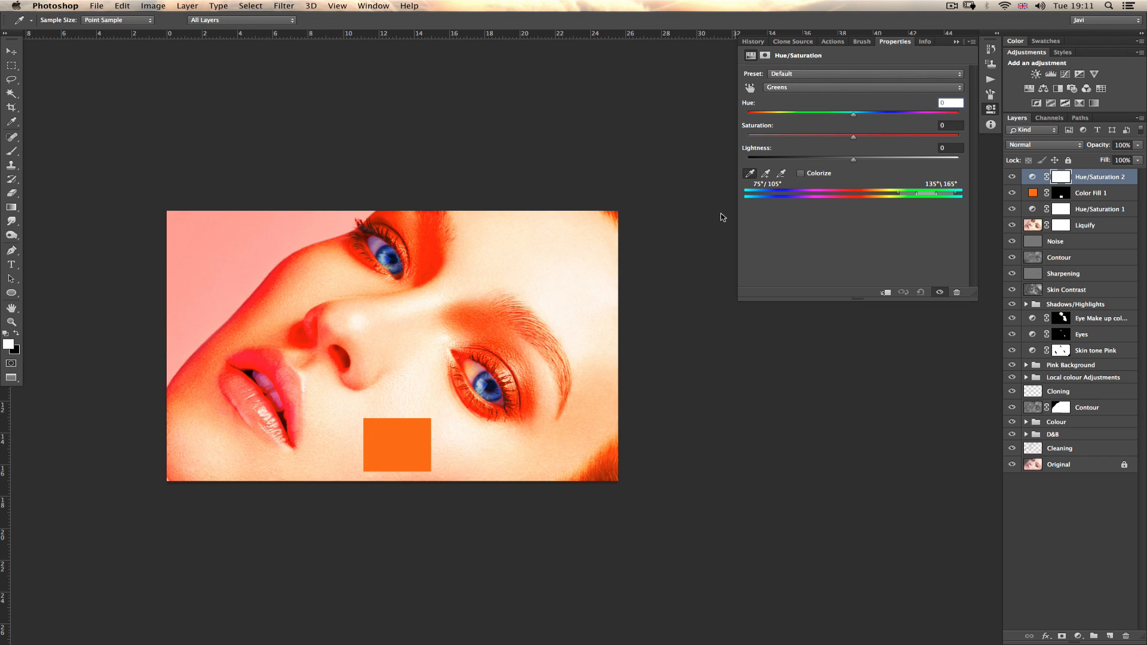
{"action": "mouse_move", "coordinate": [408, 445]}
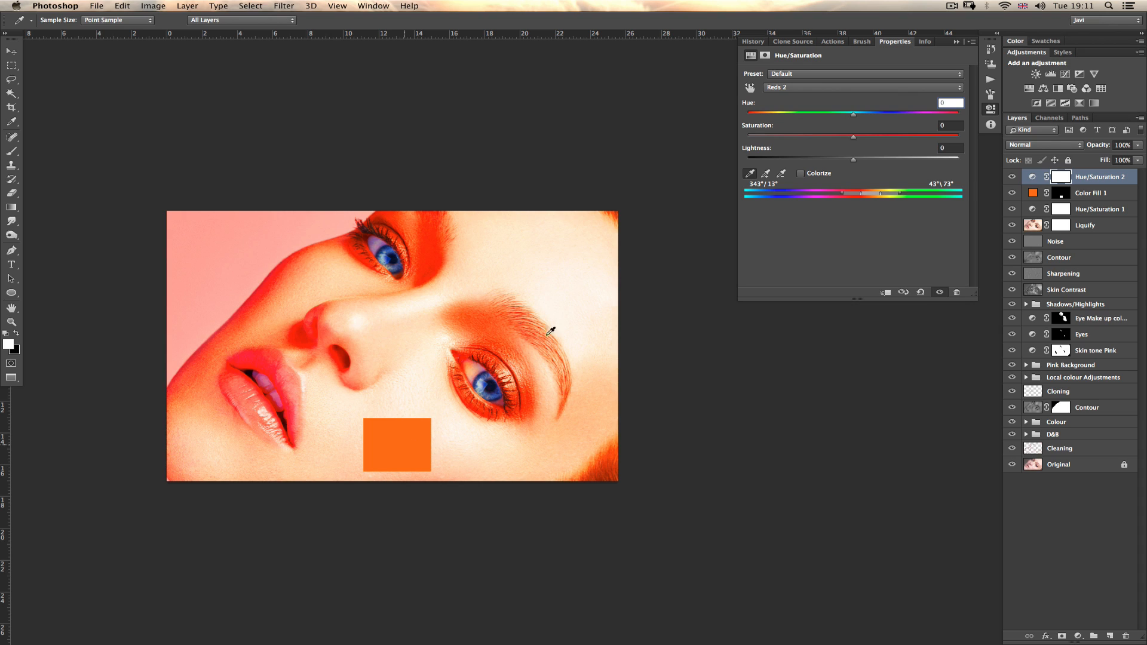
Sample the orange skin for the colour range, then delete the orange Color Fill layer.
{"action": "left_click", "coordinate": [862, 88]}
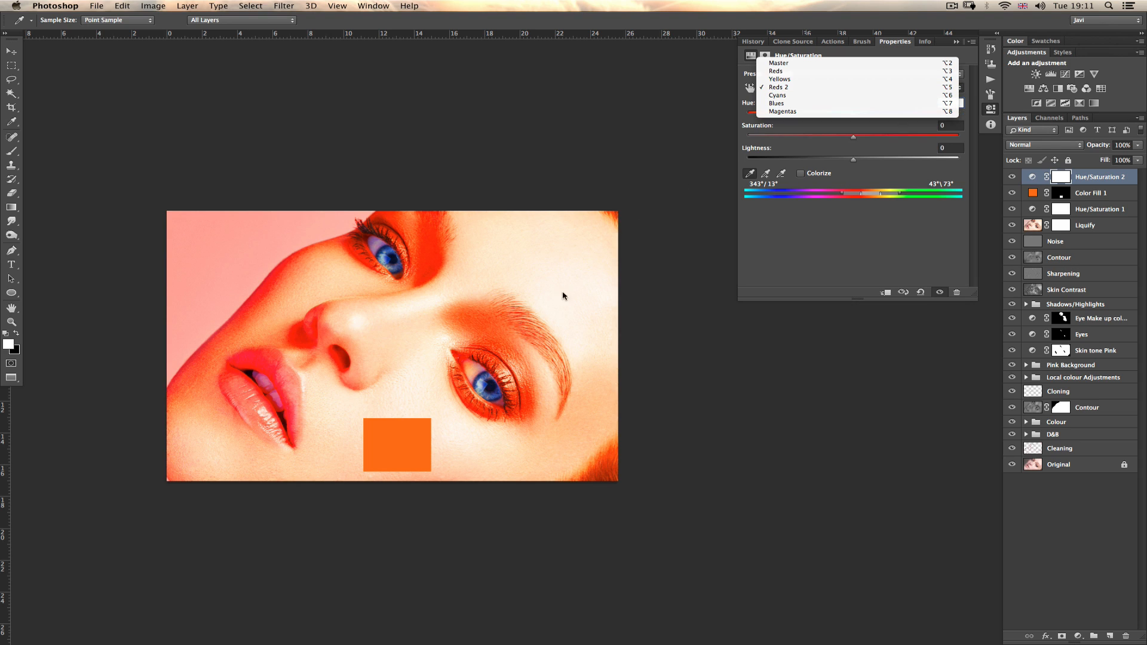
{"action": "left_click", "coordinate": [778, 87]}
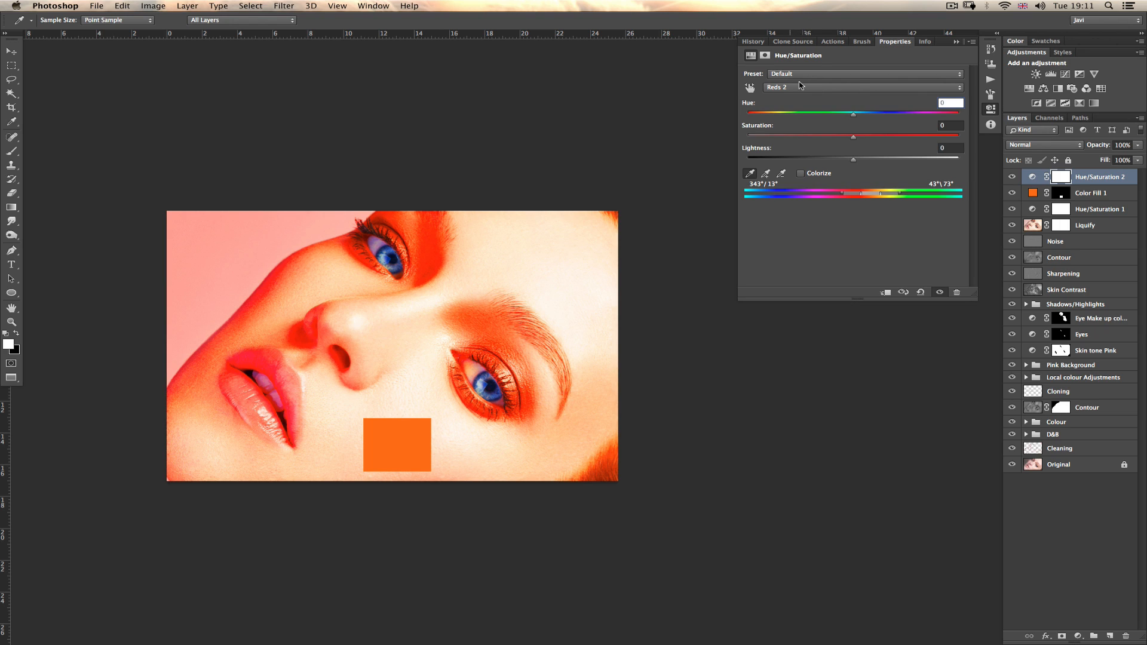
{"action": "mouse_move", "coordinate": [805, 85]}
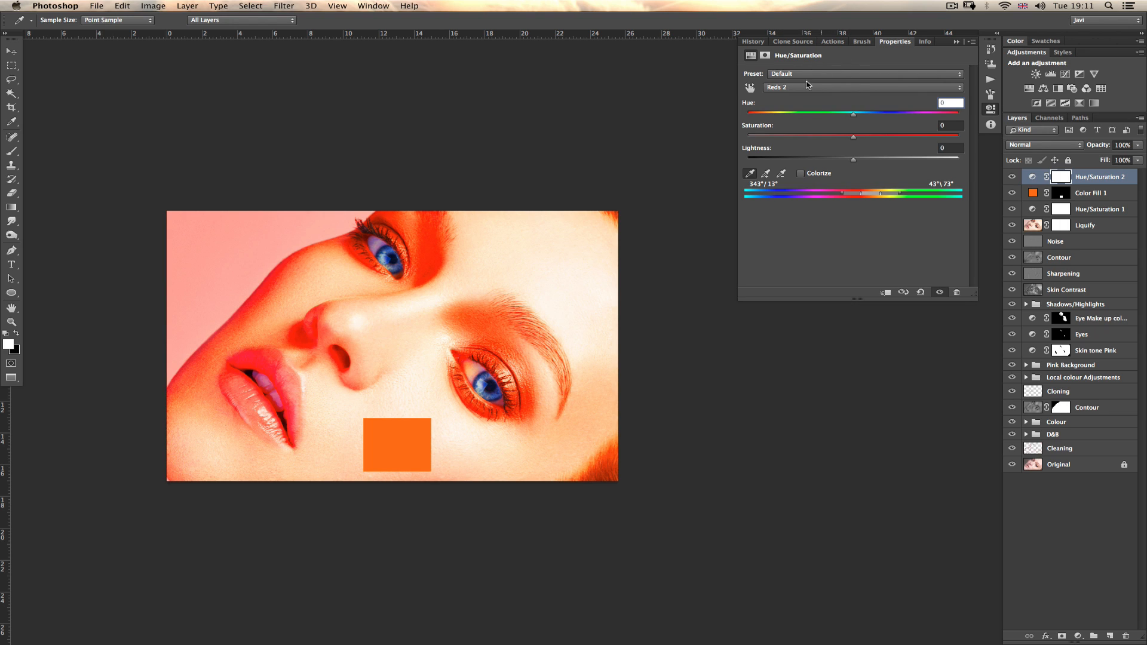
{"action": "mouse_move", "coordinate": [844, 81]}
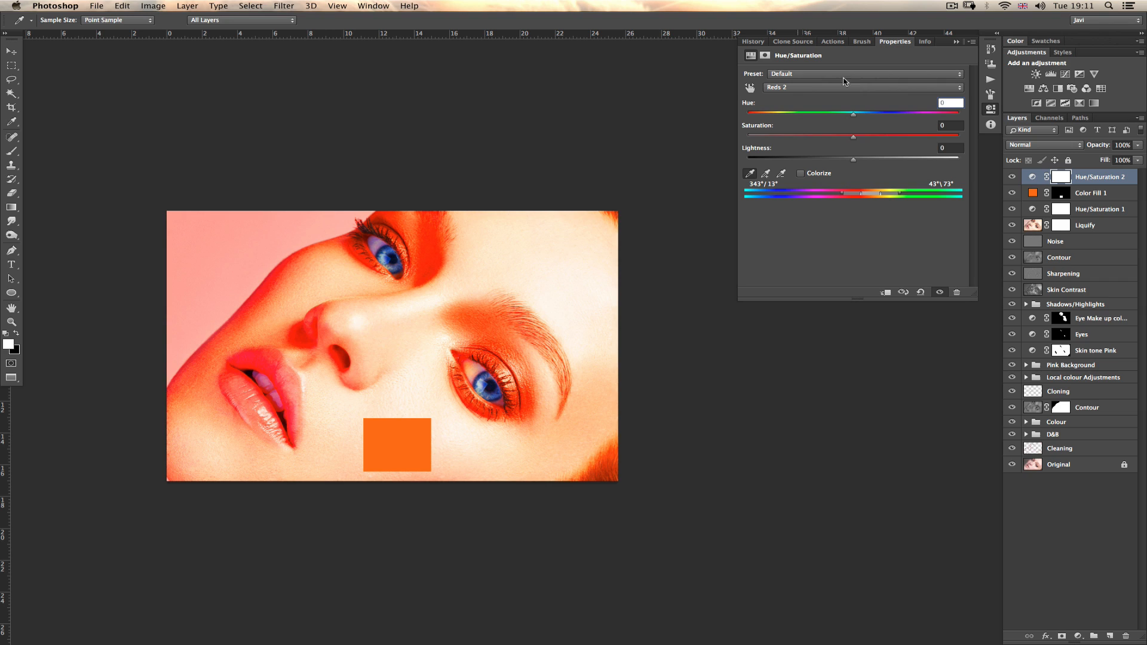
{"action": "mouse_move", "coordinate": [853, 138]}
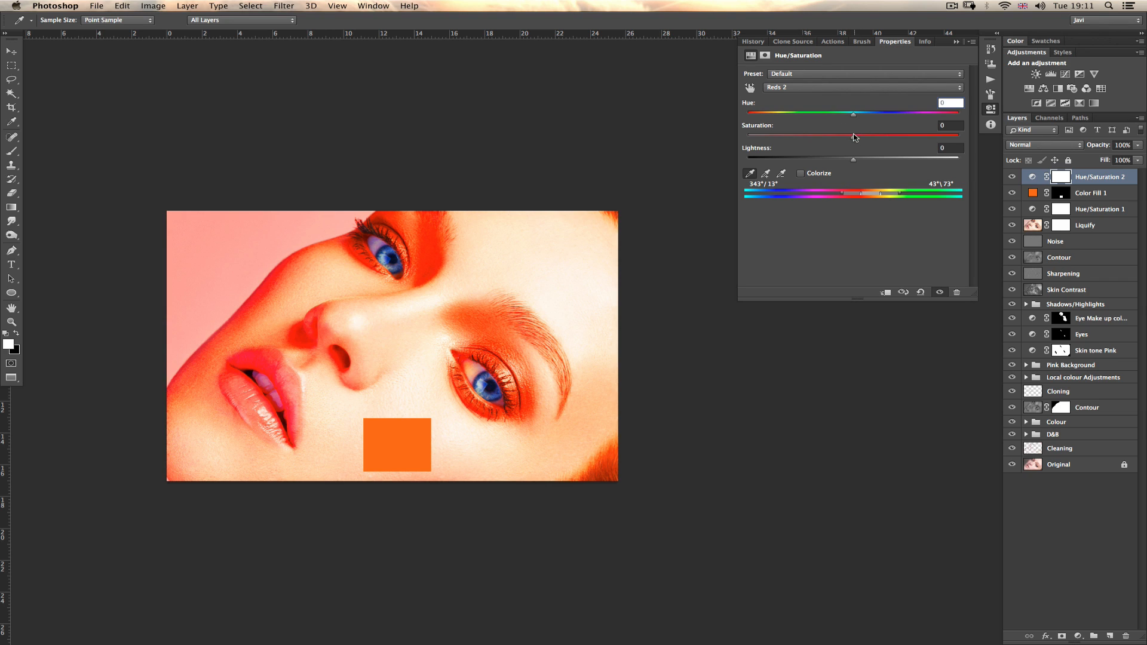
{"action": "left_click", "coordinate": [1091, 193]}
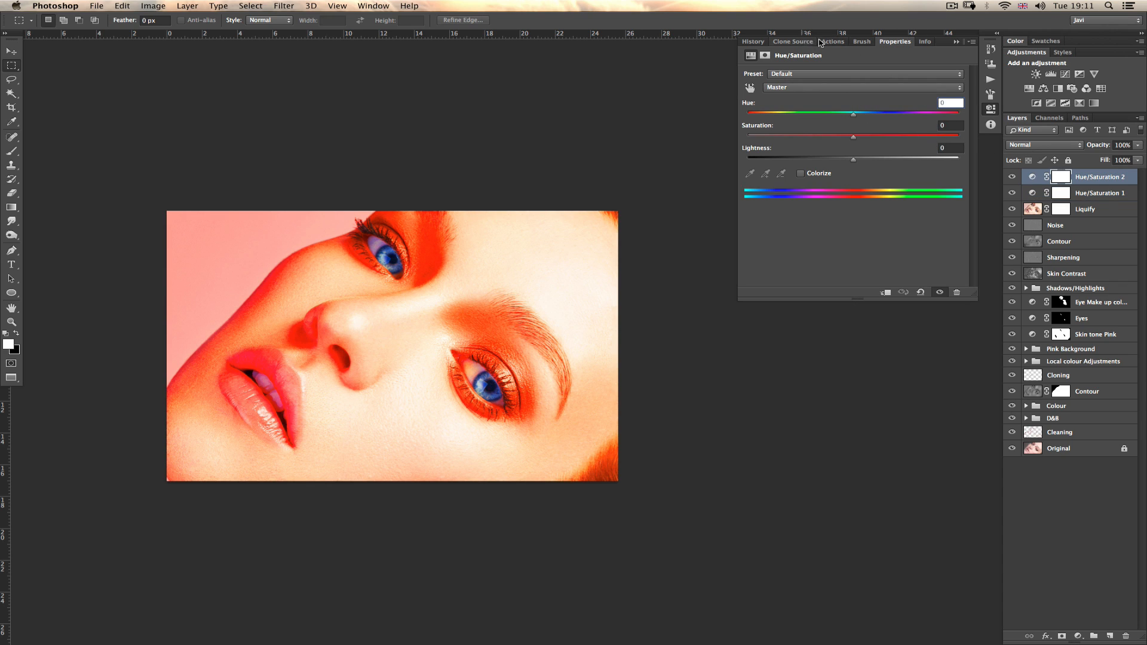
Switch the Hue/Saturation channel back to the sampled orange range.
{"action": "left_click", "coordinate": [863, 88]}
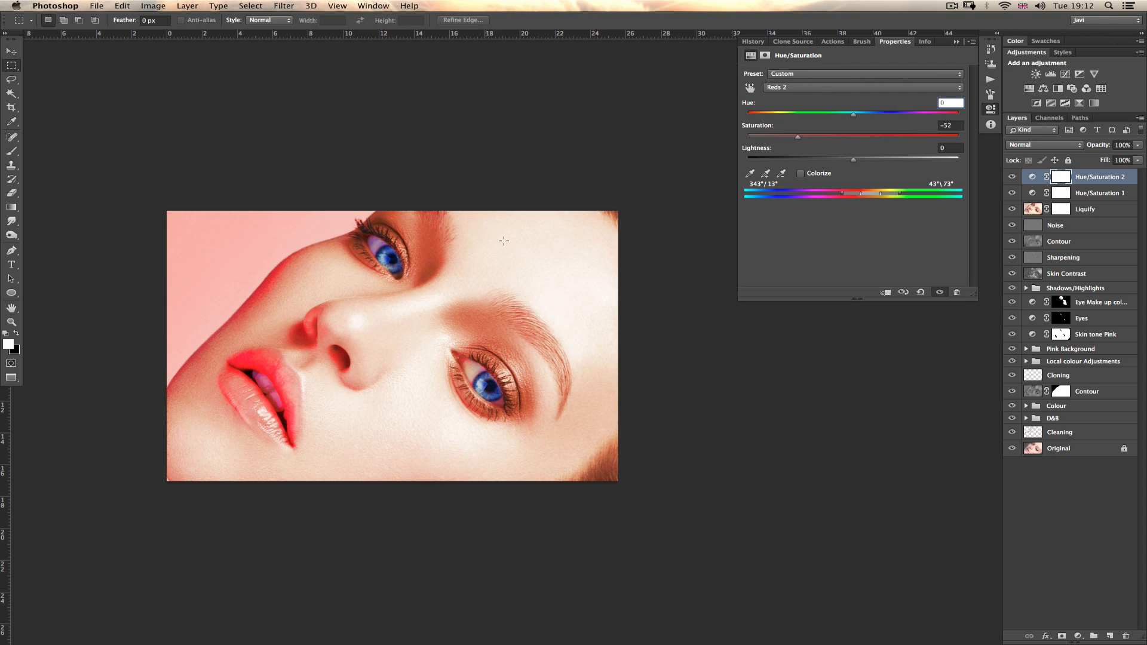
{"action": "mouse_move", "coordinate": [469, 170]}
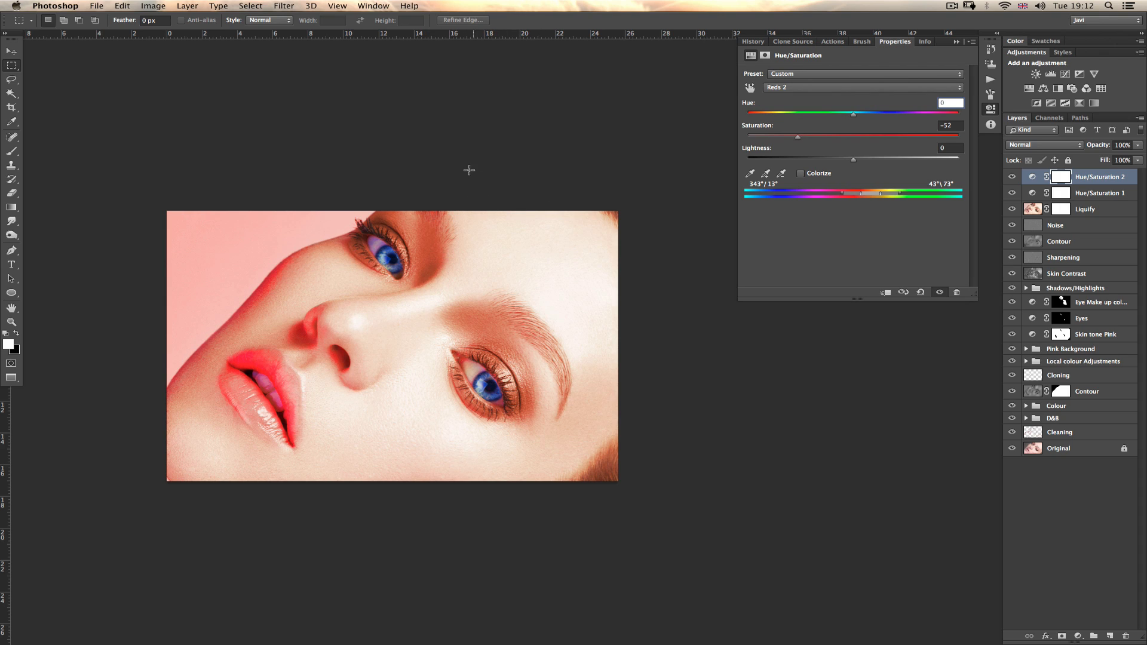
{"action": "mouse_move", "coordinate": [1066, 170]}
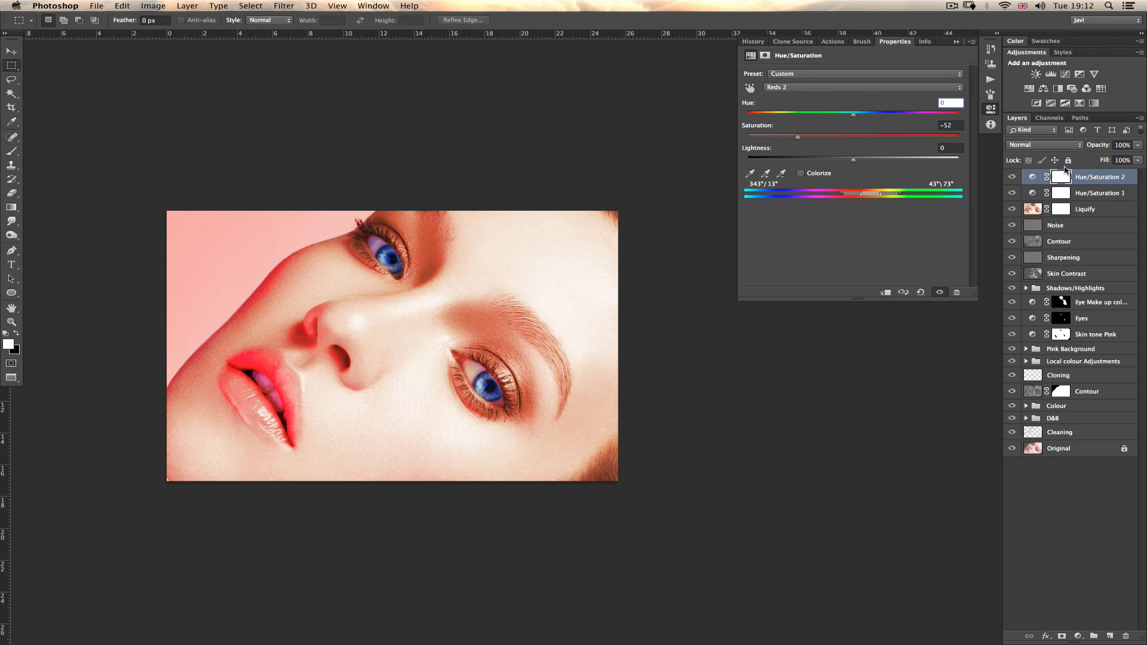
{"action": "mouse_move", "coordinate": [884, 180]}
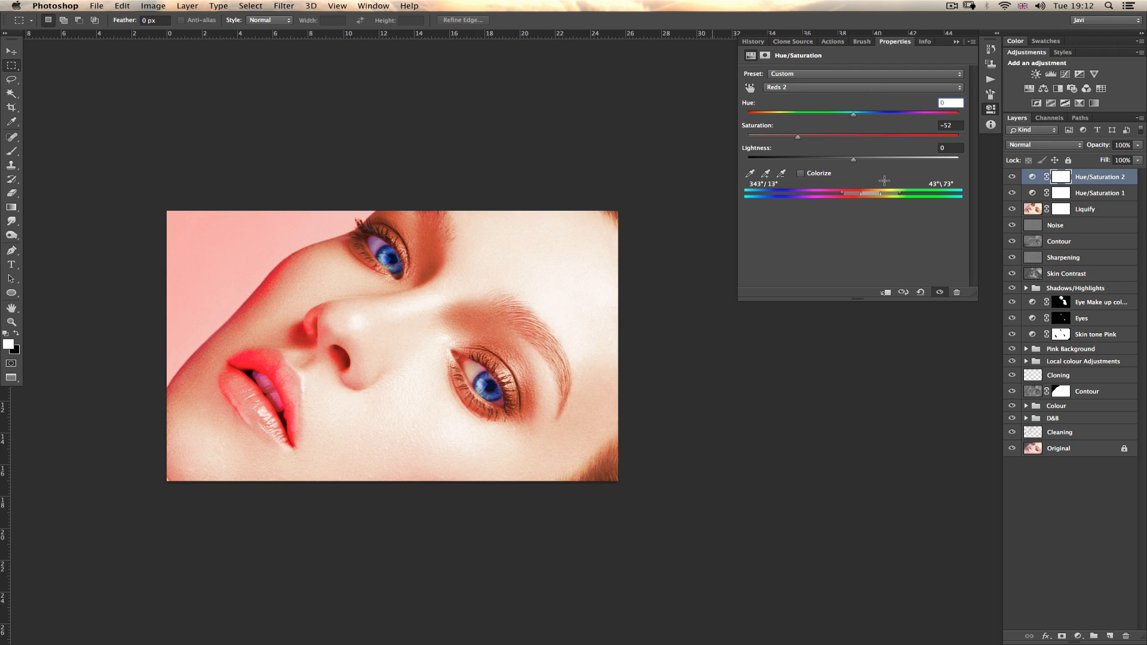
{"action": "mouse_move", "coordinate": [726, 152]}
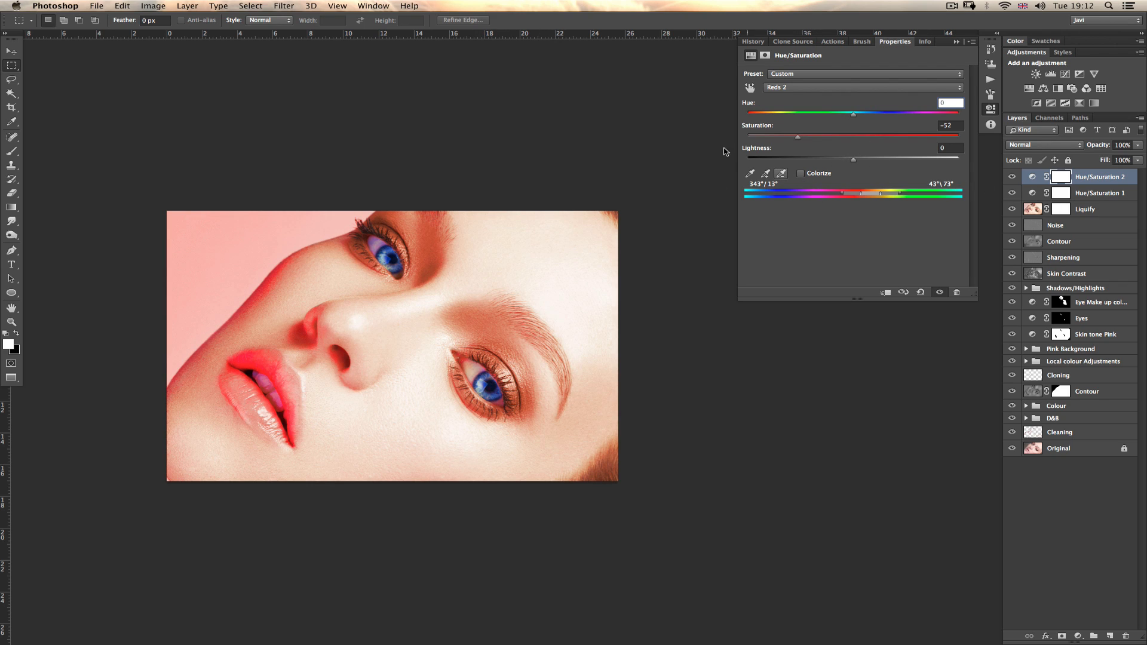
{"action": "mouse_move", "coordinate": [819, 102]}
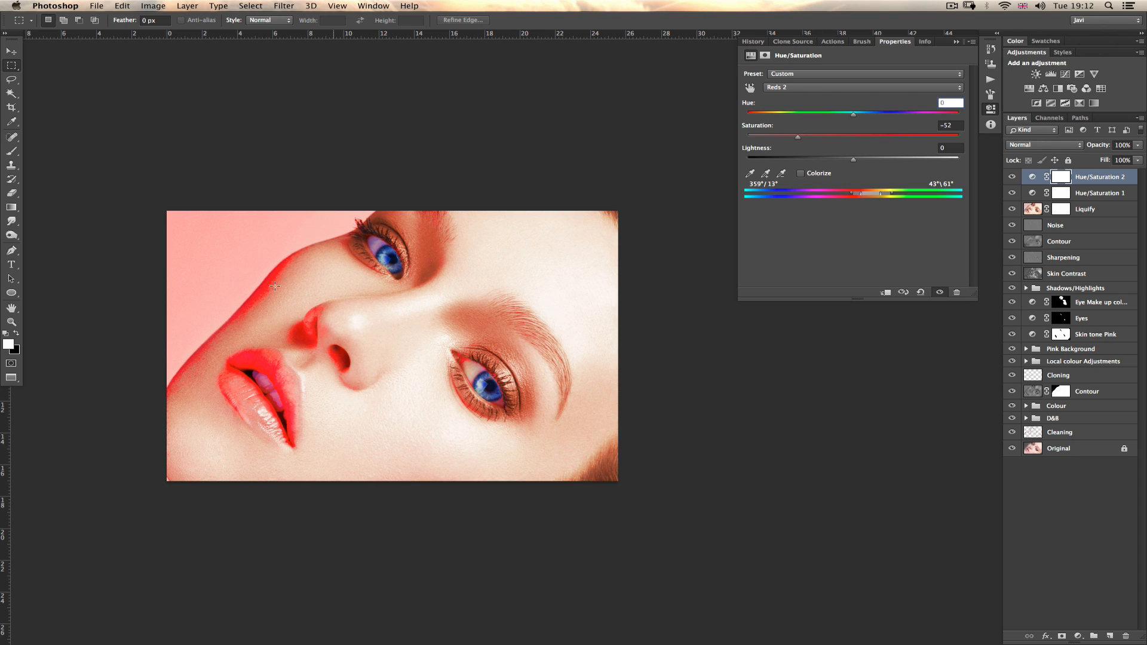
{"action": "mouse_move", "coordinate": [803, 198]}
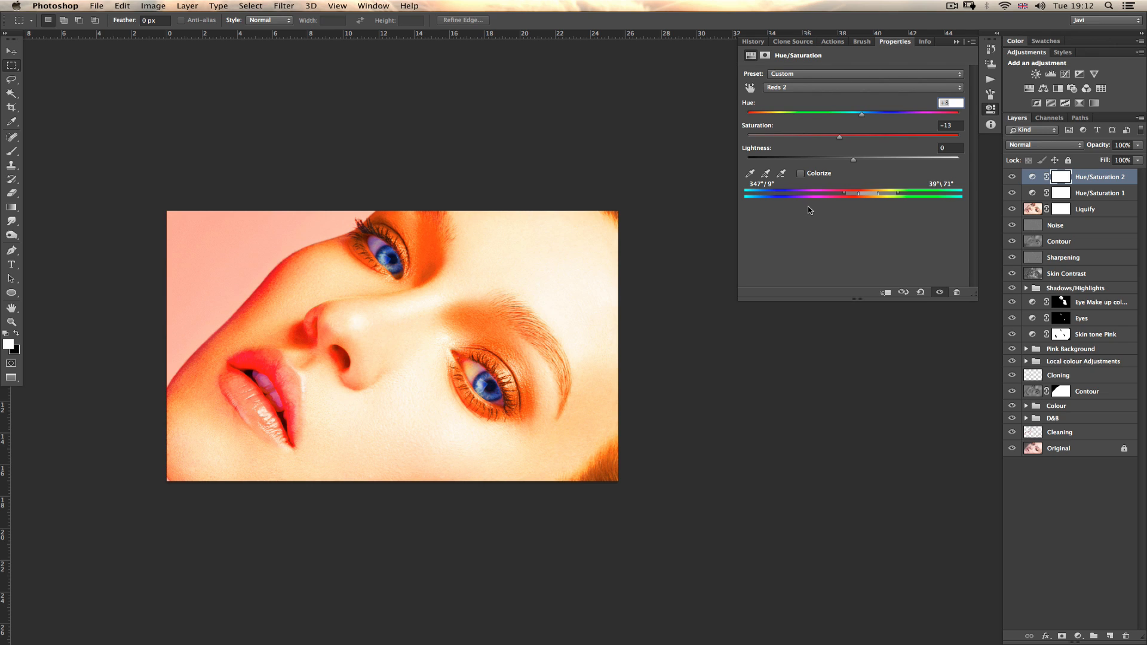
{"action": "mouse_move", "coordinate": [95, 5]}
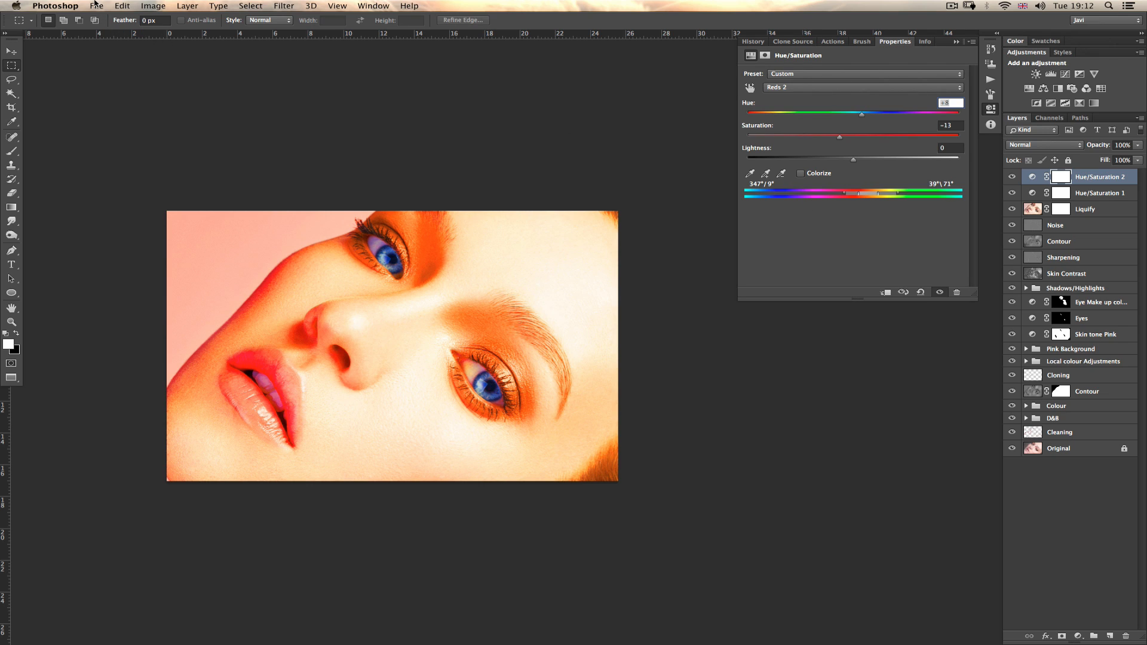